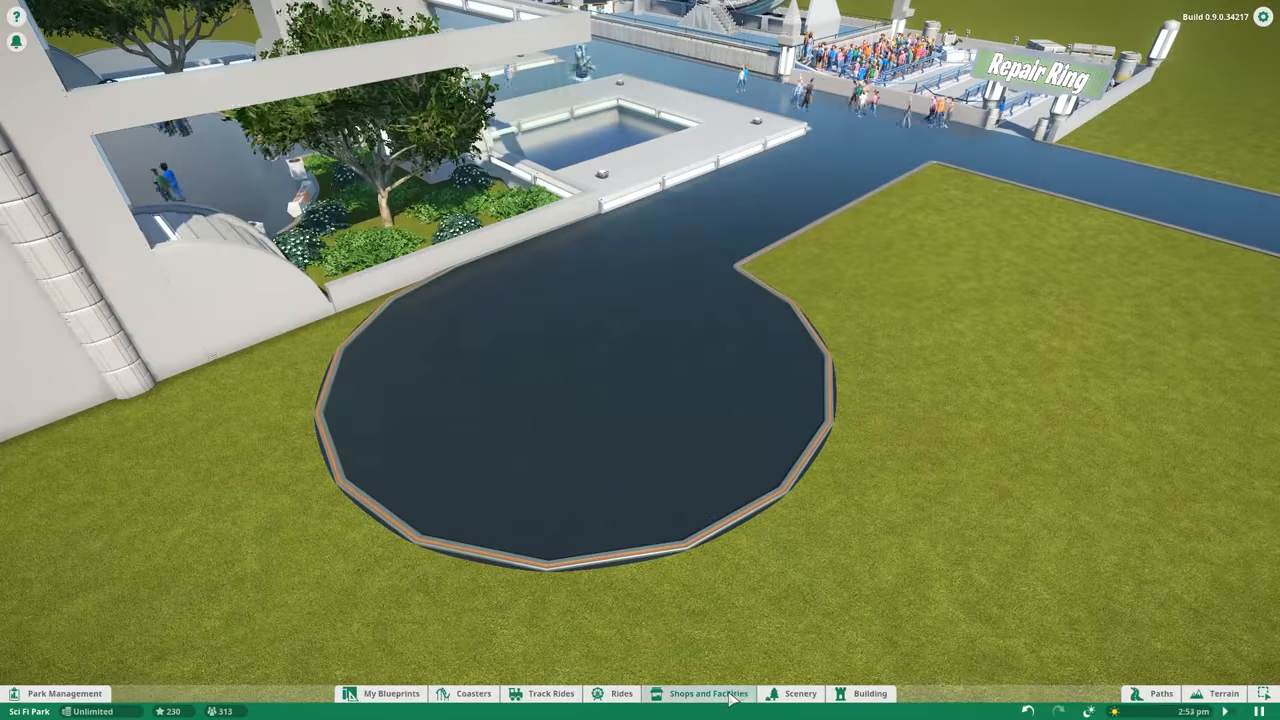
Step: Place fibreglass custom wall pieces around the shop next to the circular path
left_click(708, 693)
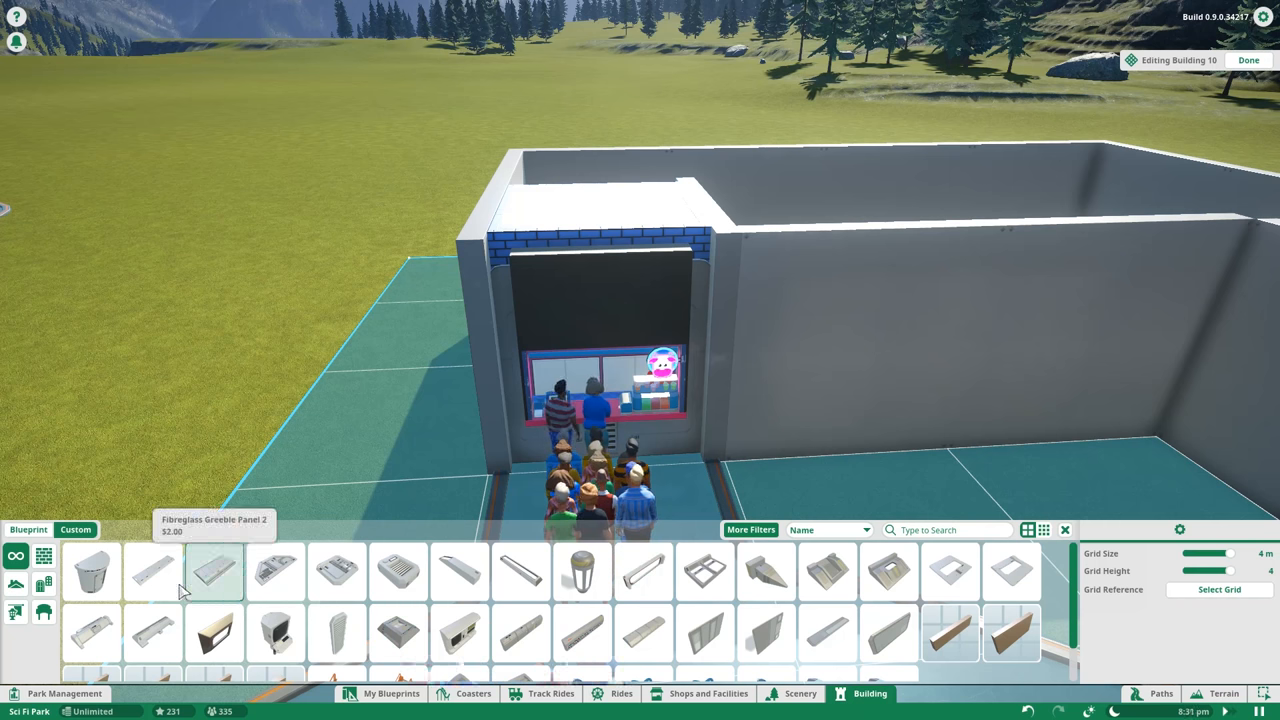
Step: Filter the building pieces to show only the Futuristic set
left_click(643, 571)
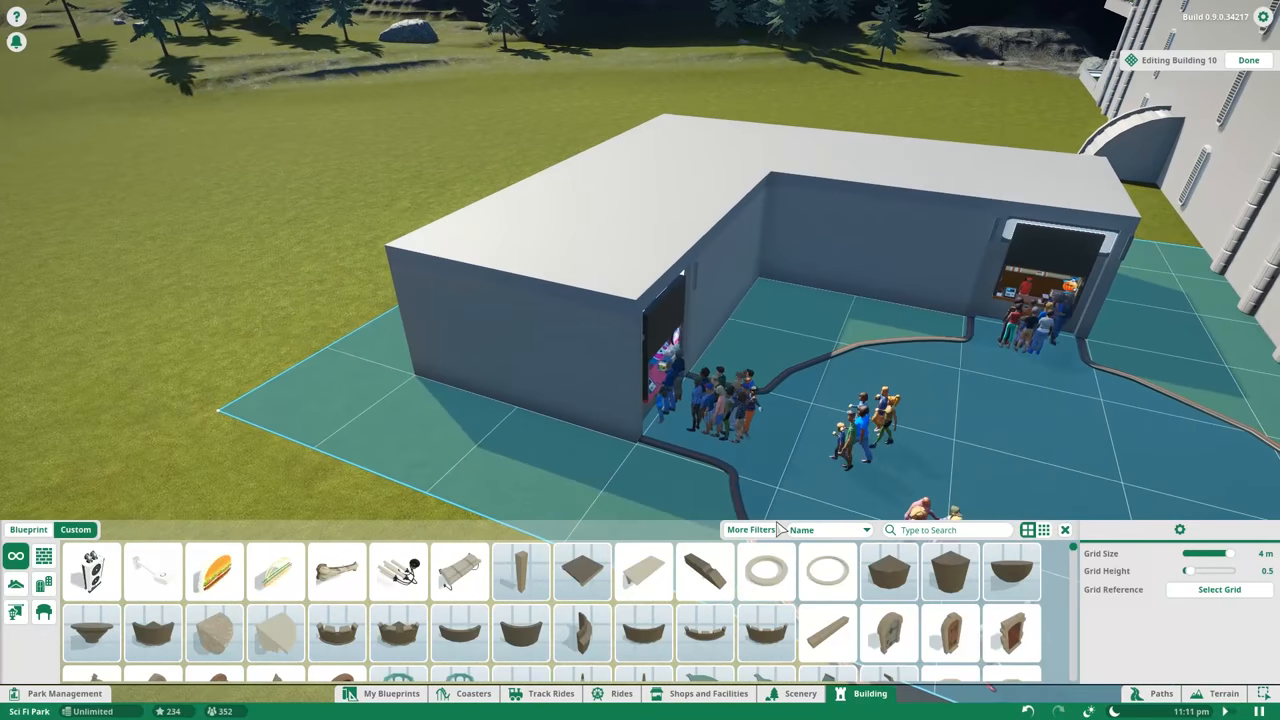
left_click(750, 529)
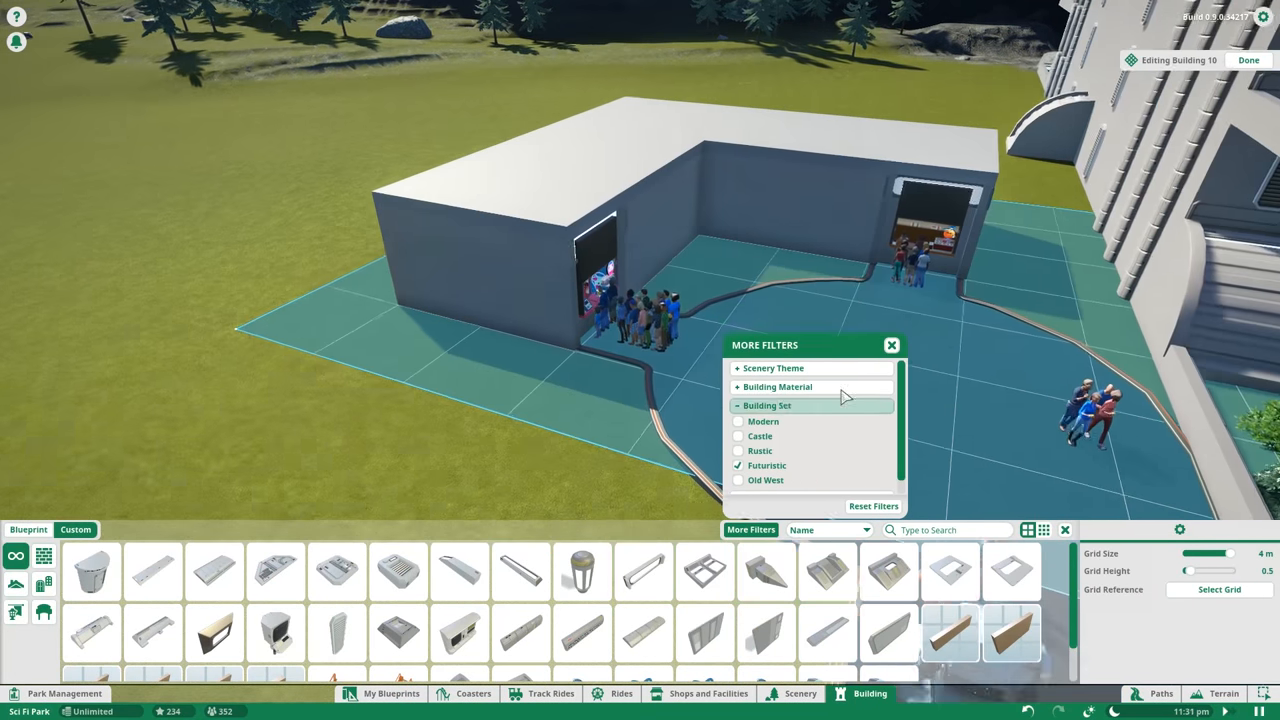
left_click(825, 571)
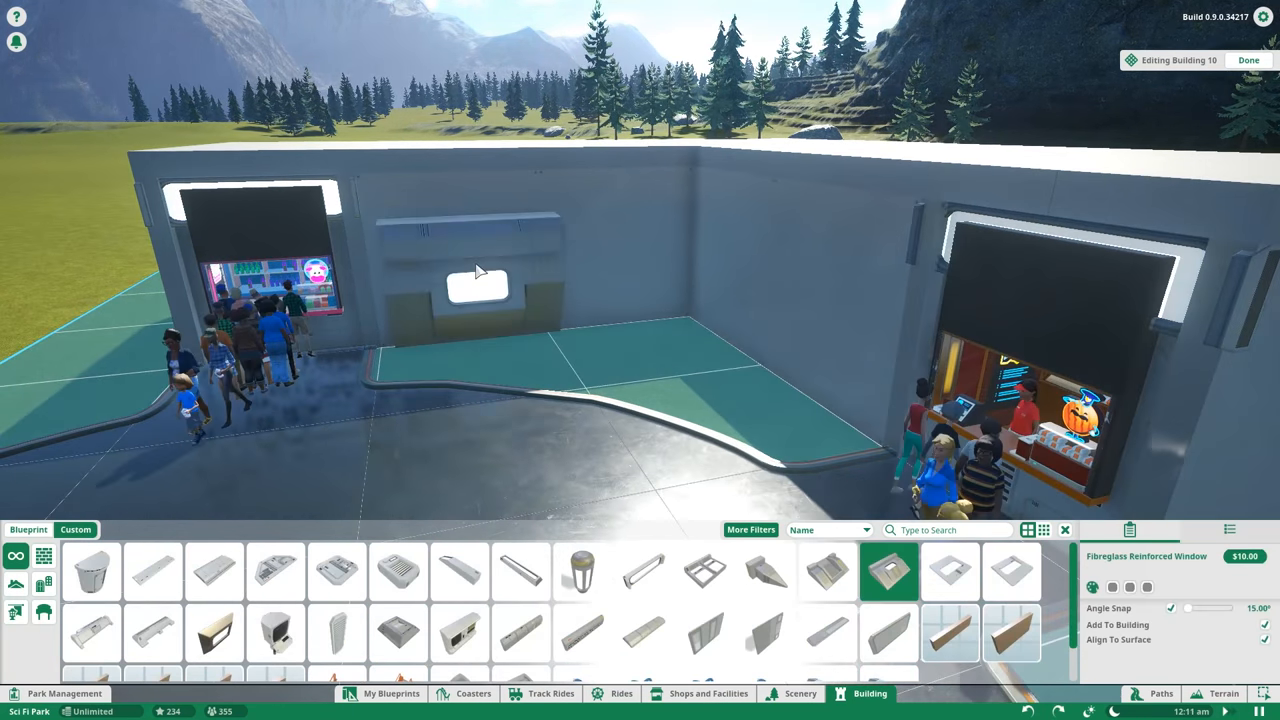
Step: Place two Fibreglass Reinforced Window panels on the building's inner walls
left_click(1247, 60)
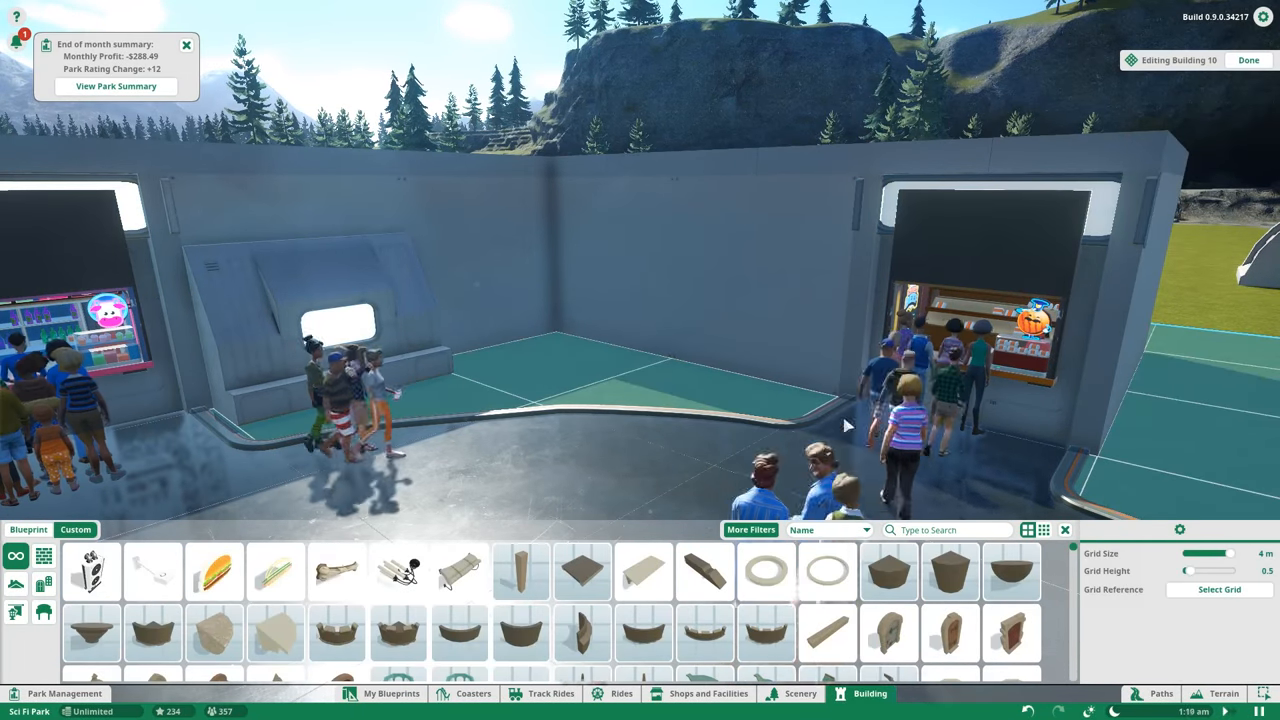
left_click(888, 572)
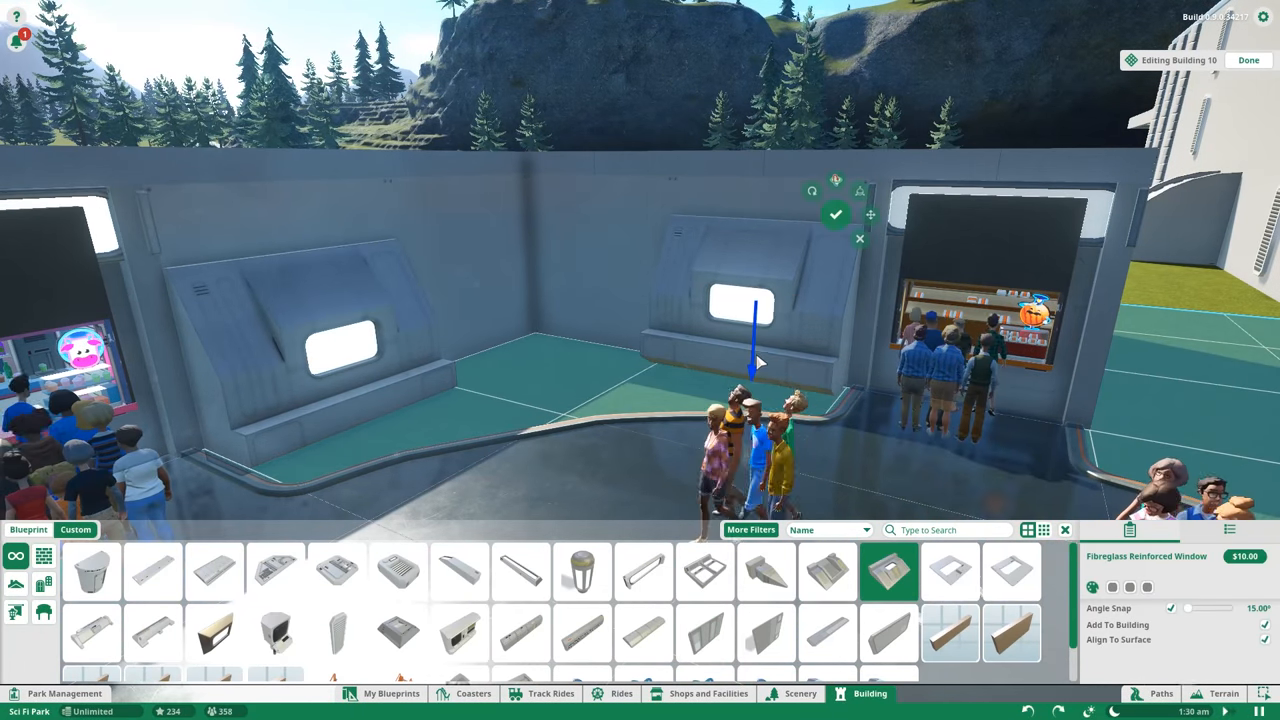
left_click(750, 529)
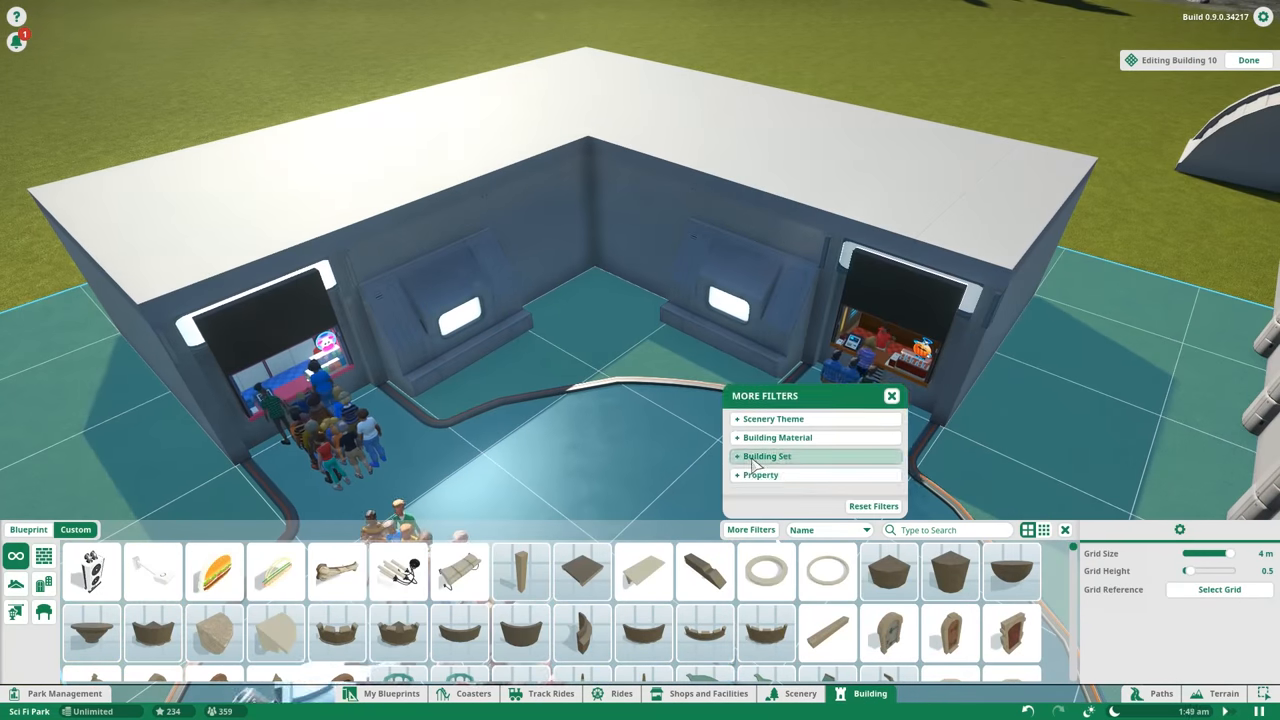
left_click(582, 572)
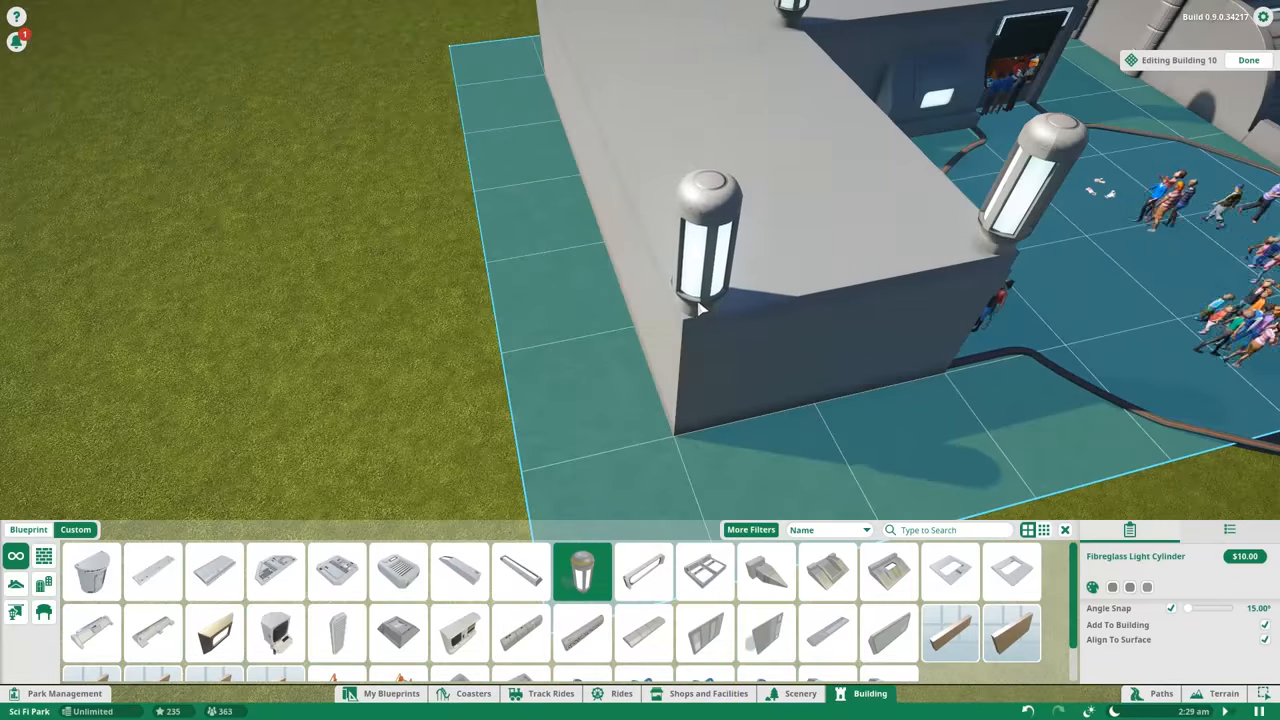
Step: Add roof light cylinders and curved sci-fi end pieces, and paint grass in the courtyard
left_click(398, 572)
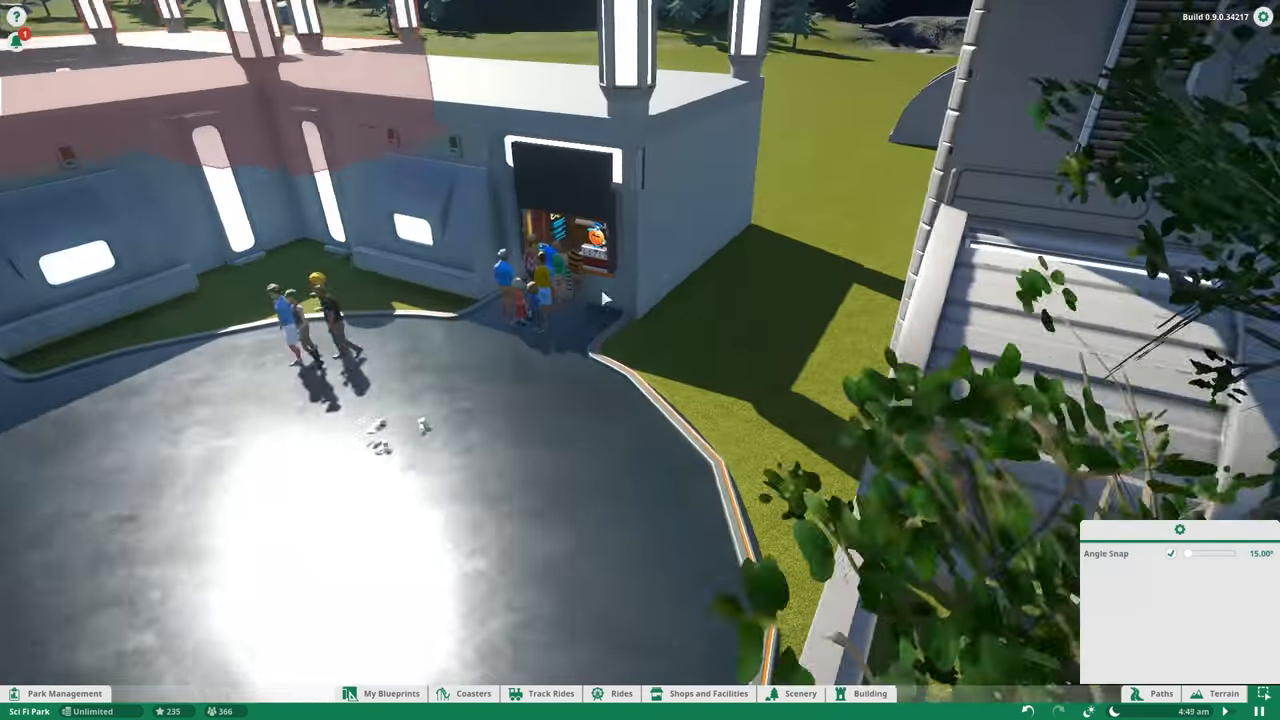
left_click(869, 693)
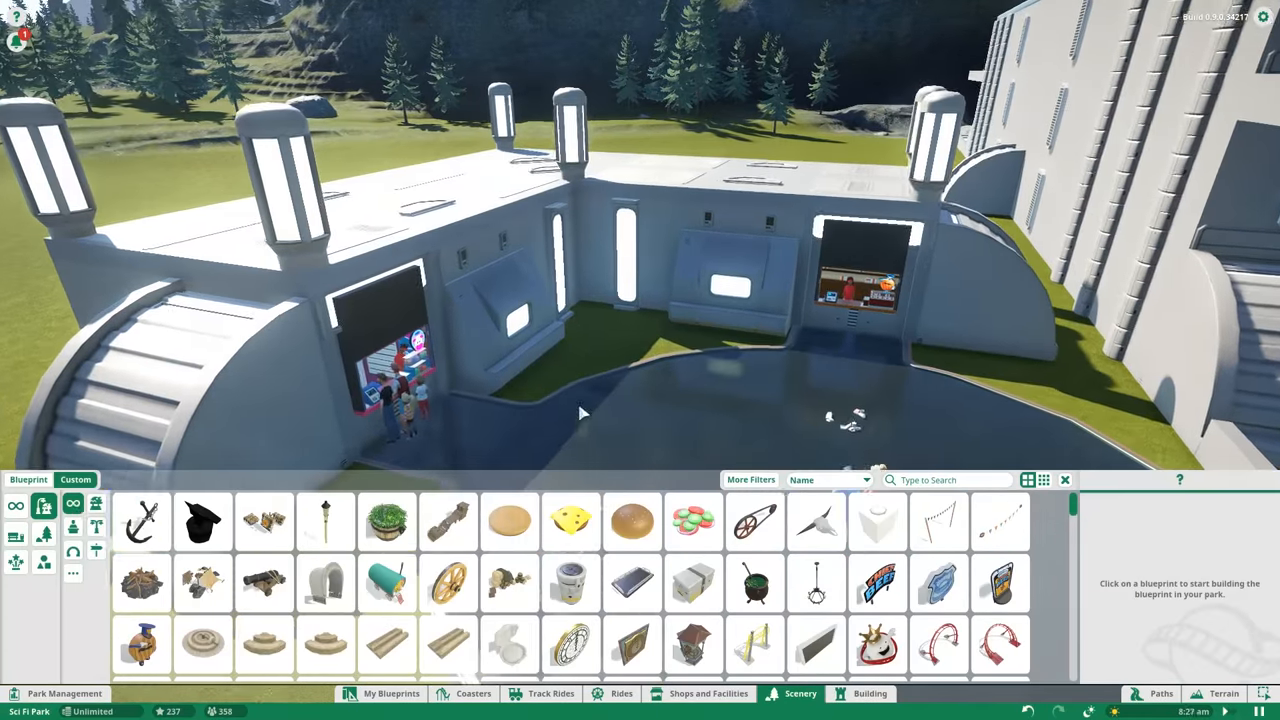
Step: Place Sci-Fi Bins and benches around the plaza edge and add a Looper ride
left_click(570, 522)
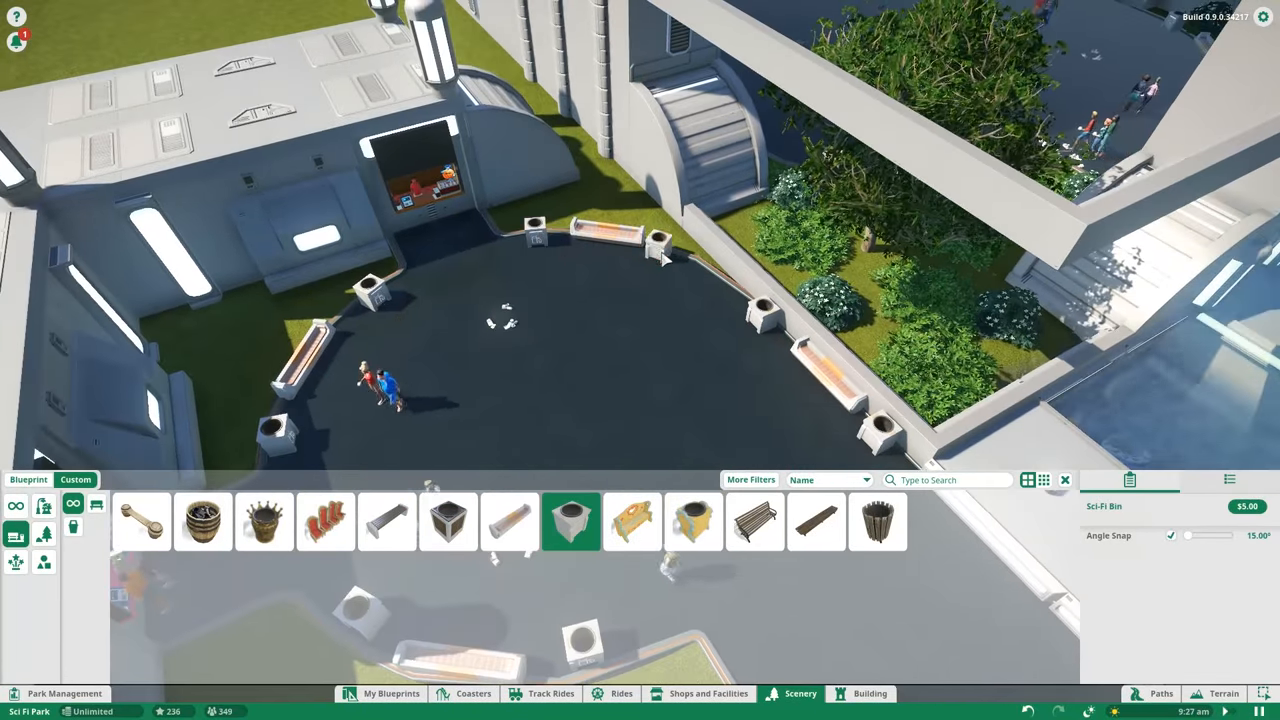
left_click(869, 693)
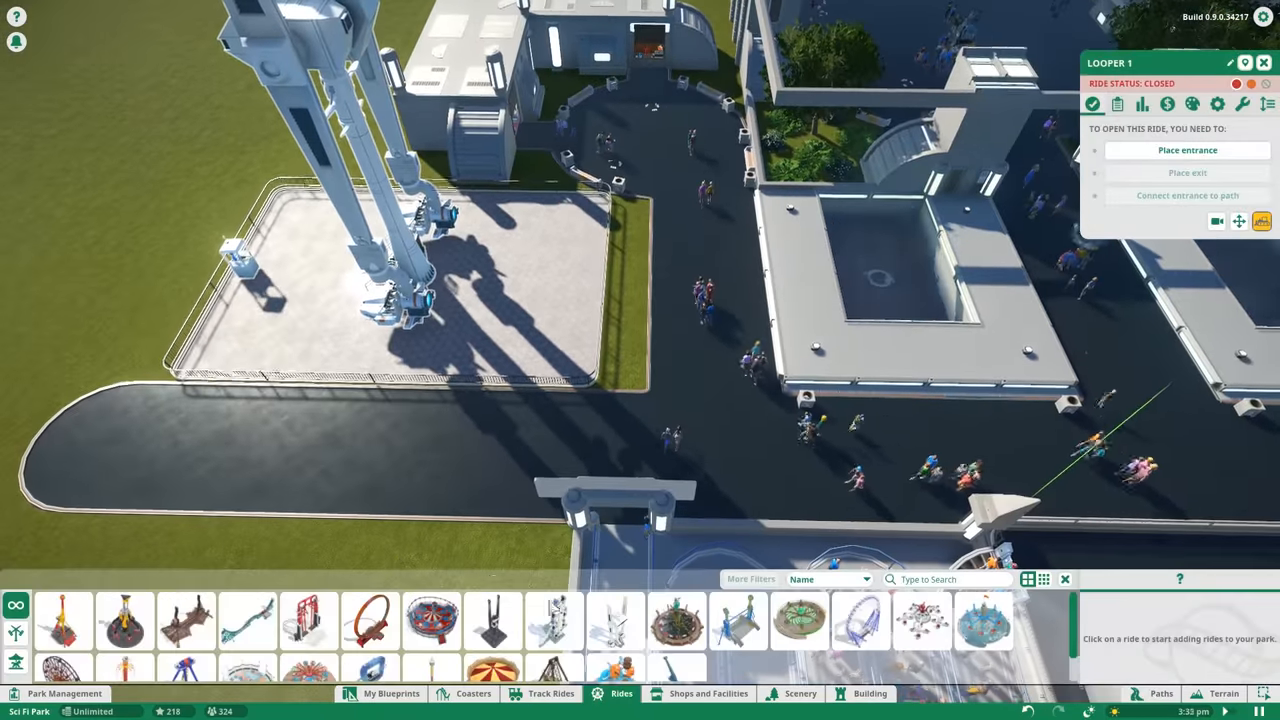
Step: Pave the Looper area, place its entrance booth, and lay a Panel Roof Flat slab for Building 12
left_click(615, 620)
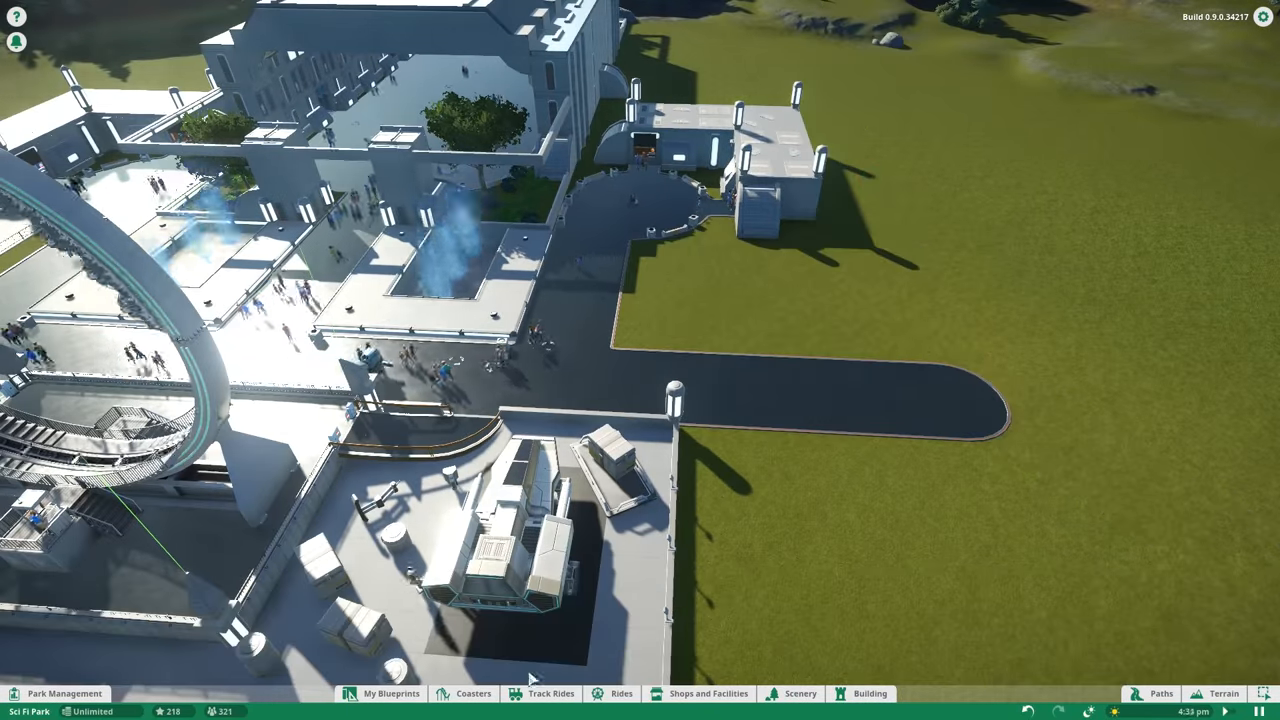
left_click(620, 693)
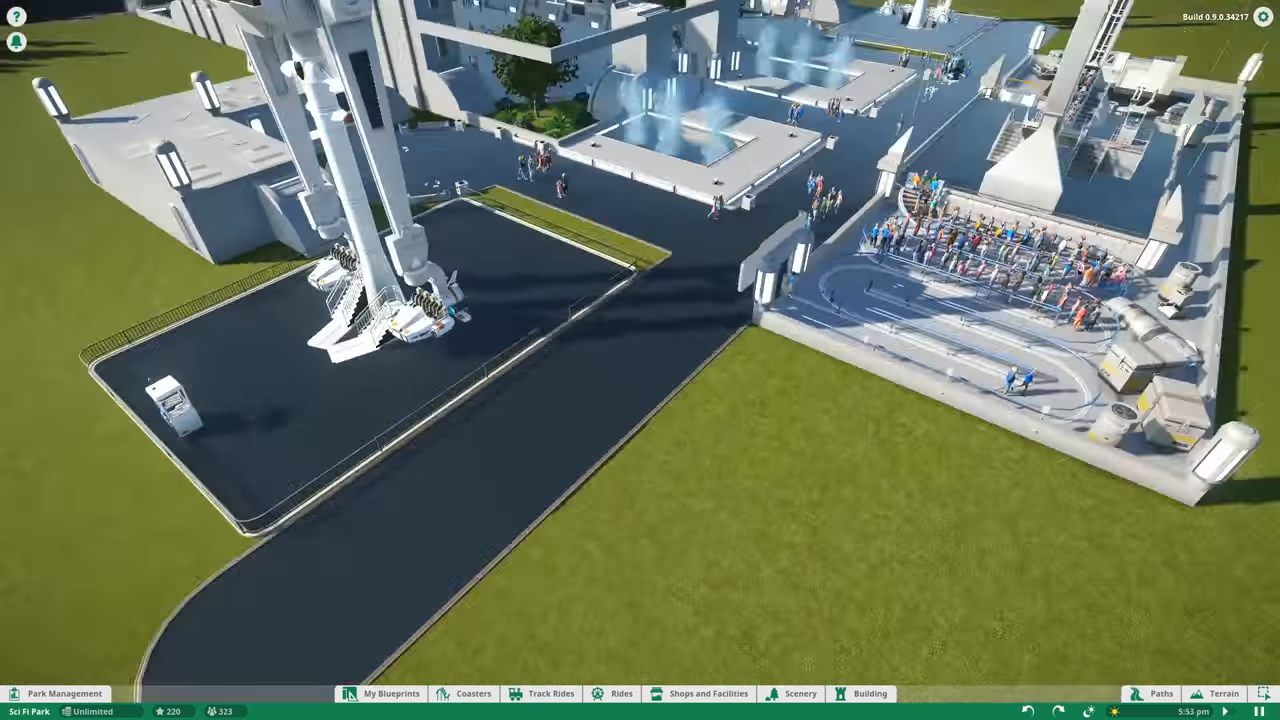
left_click(867, 693)
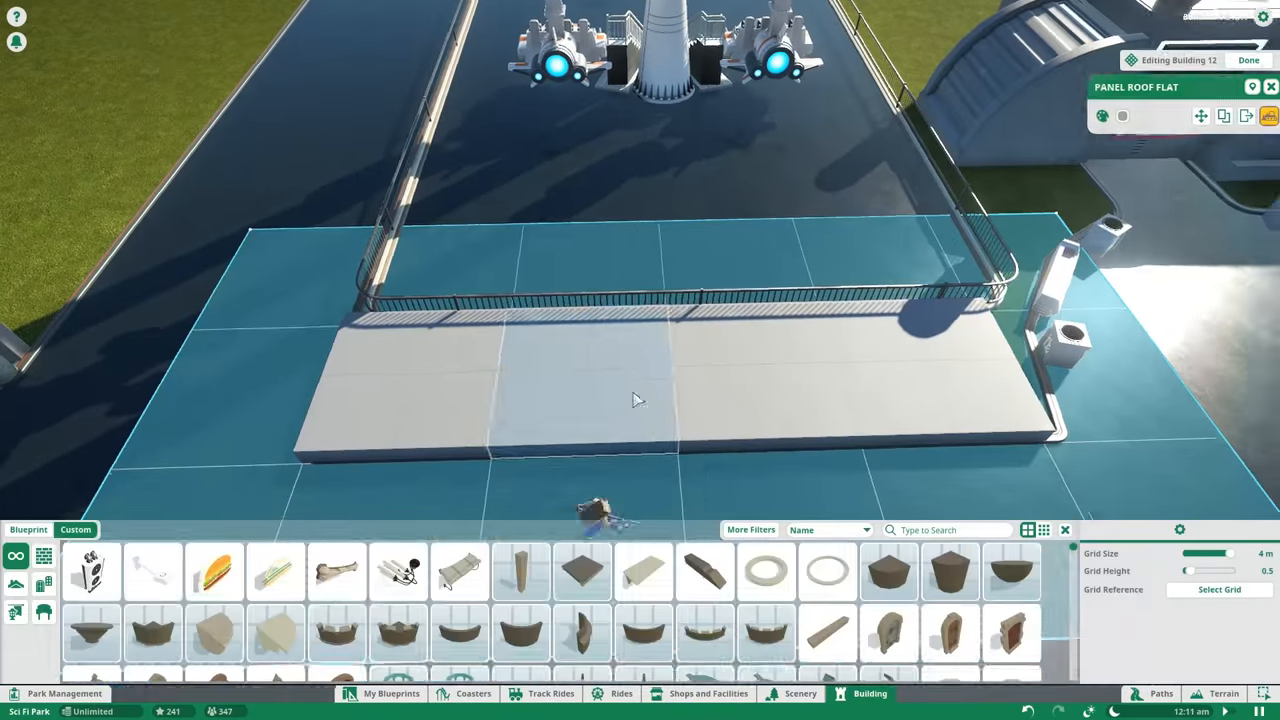
Step: Draw the railed Looper queue and place Building 10 wall panels alongside it
left_click(1248, 60)
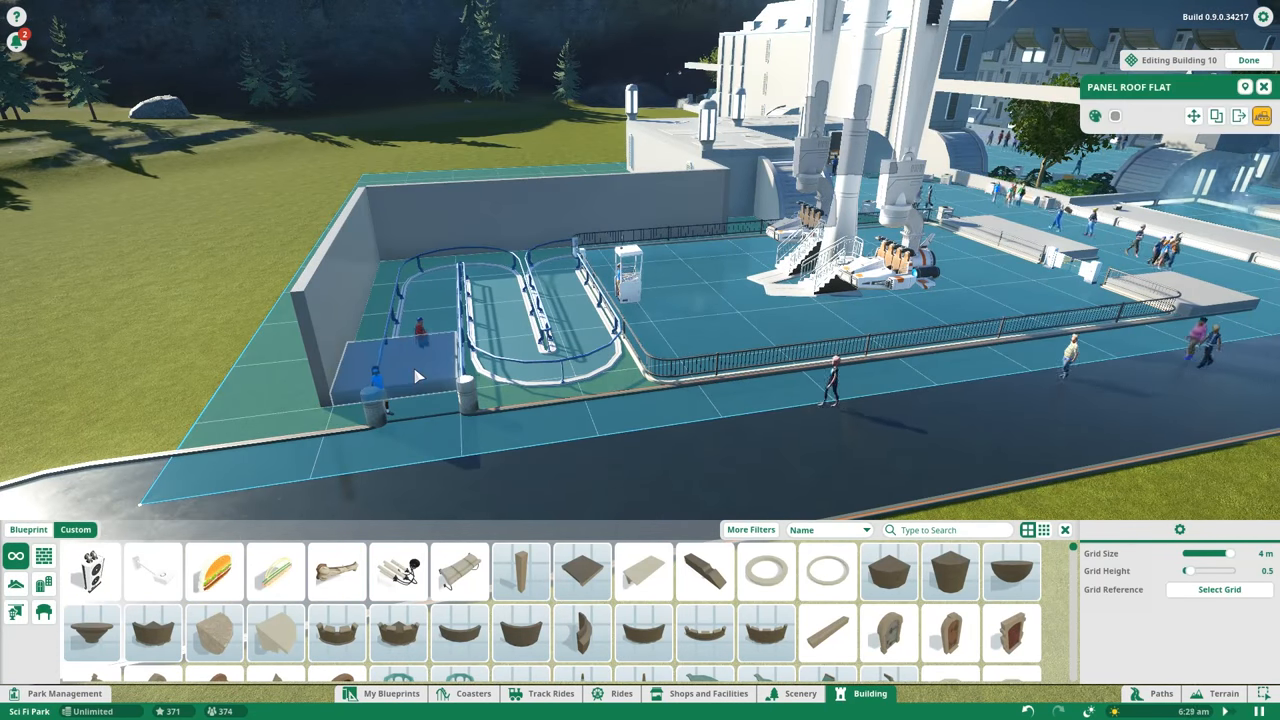
Step: Select a fibreglass light wall panel from the Building Blueprint pieces
left_click(1248, 60)
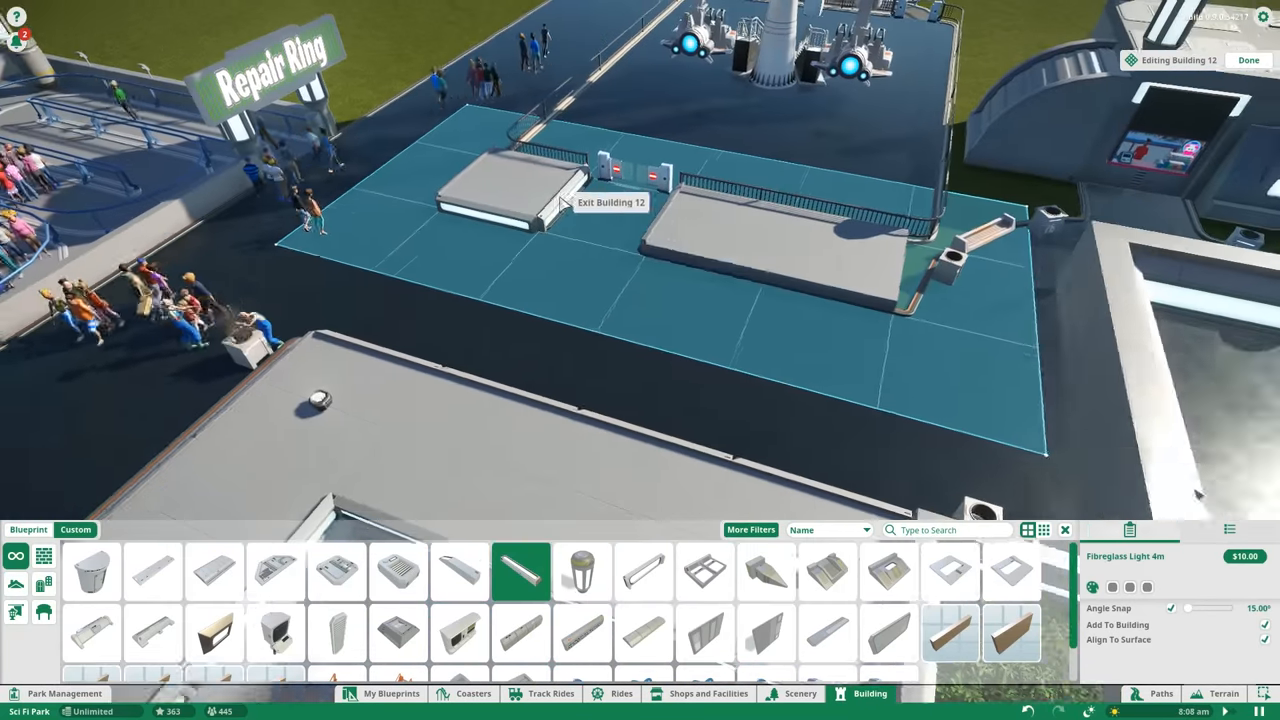
left_click(337, 633)
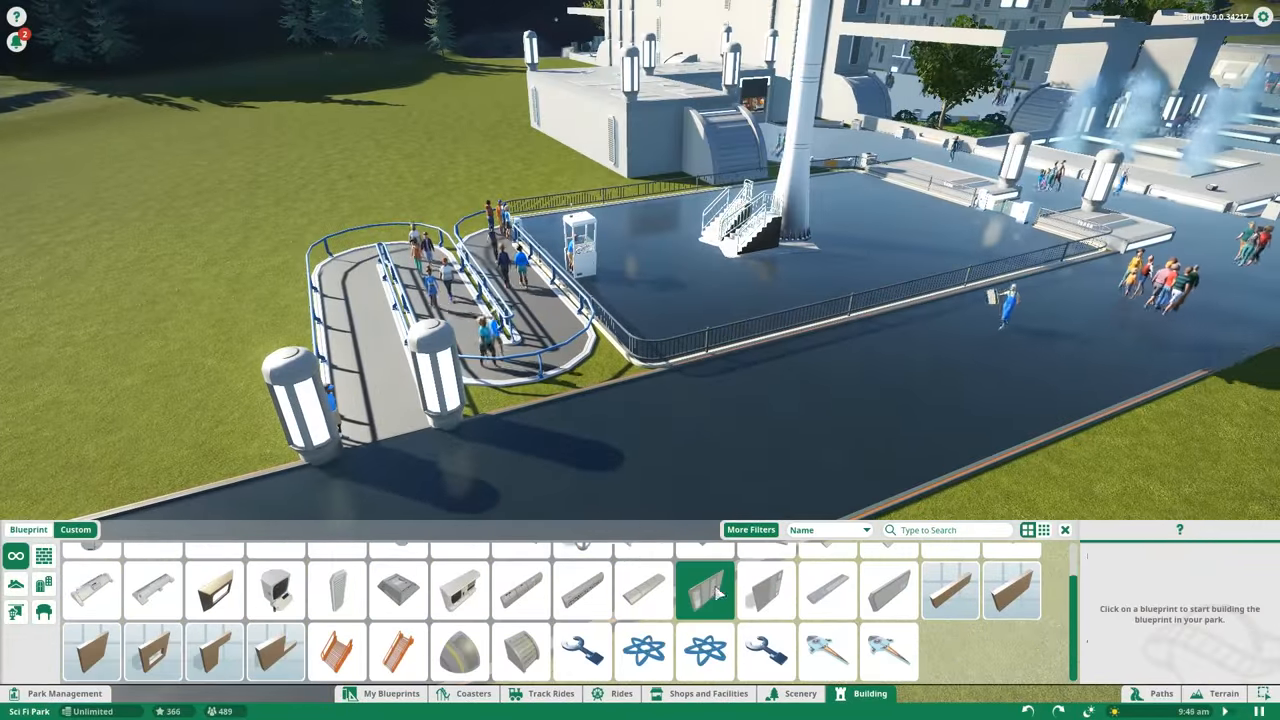
left_click(705, 588)
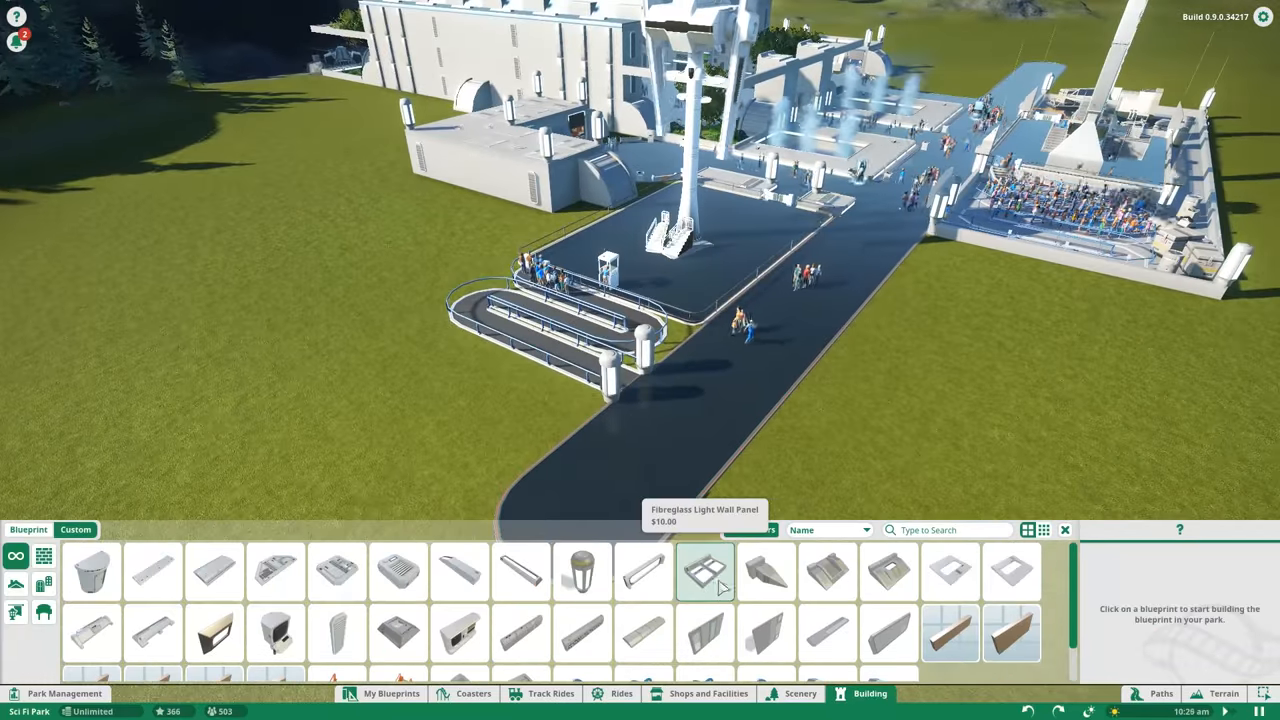
left_click(705, 571)
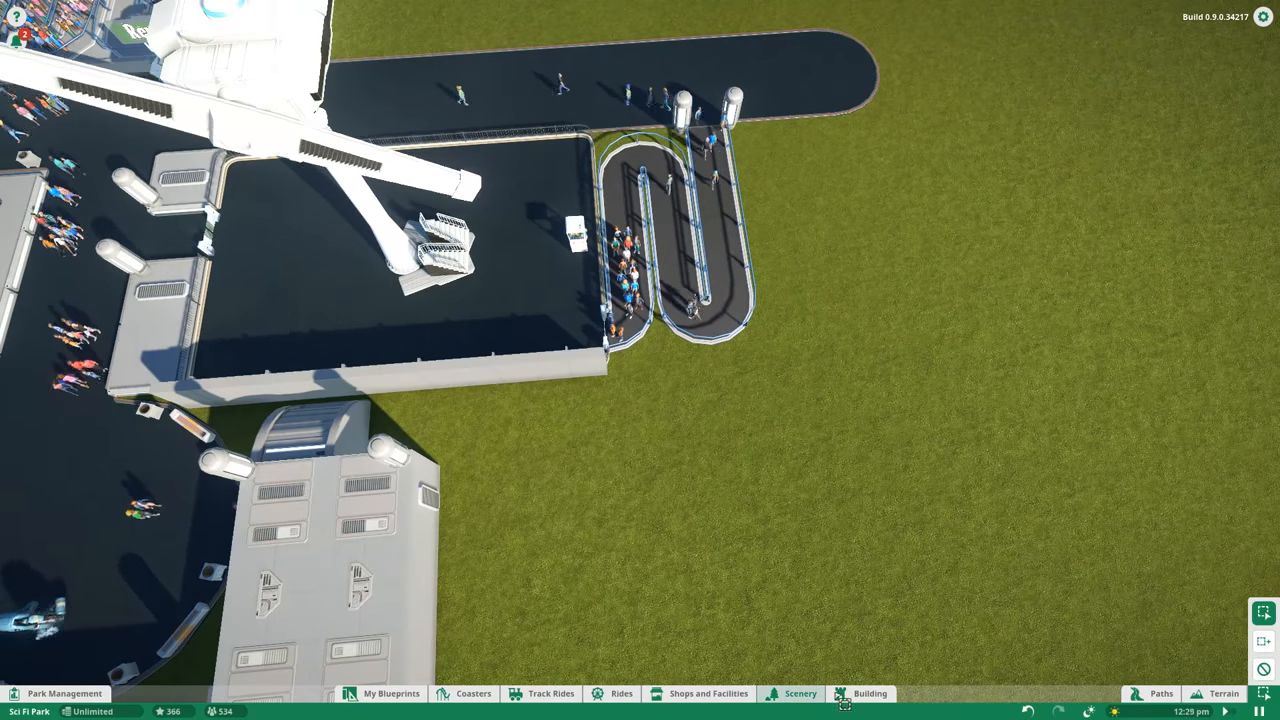
Step: Place Fibreglass Greeble Panel 4 on the platform beside the queue
left_click(869, 693)
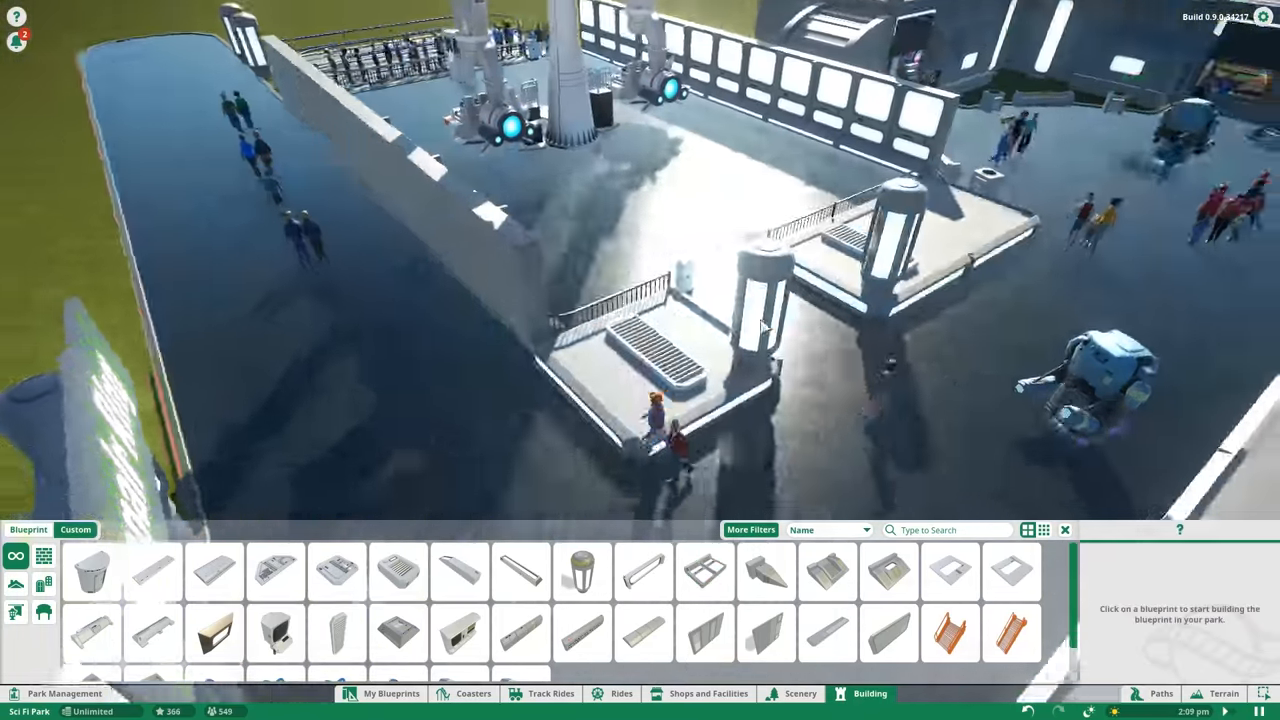
left_click(750, 530)
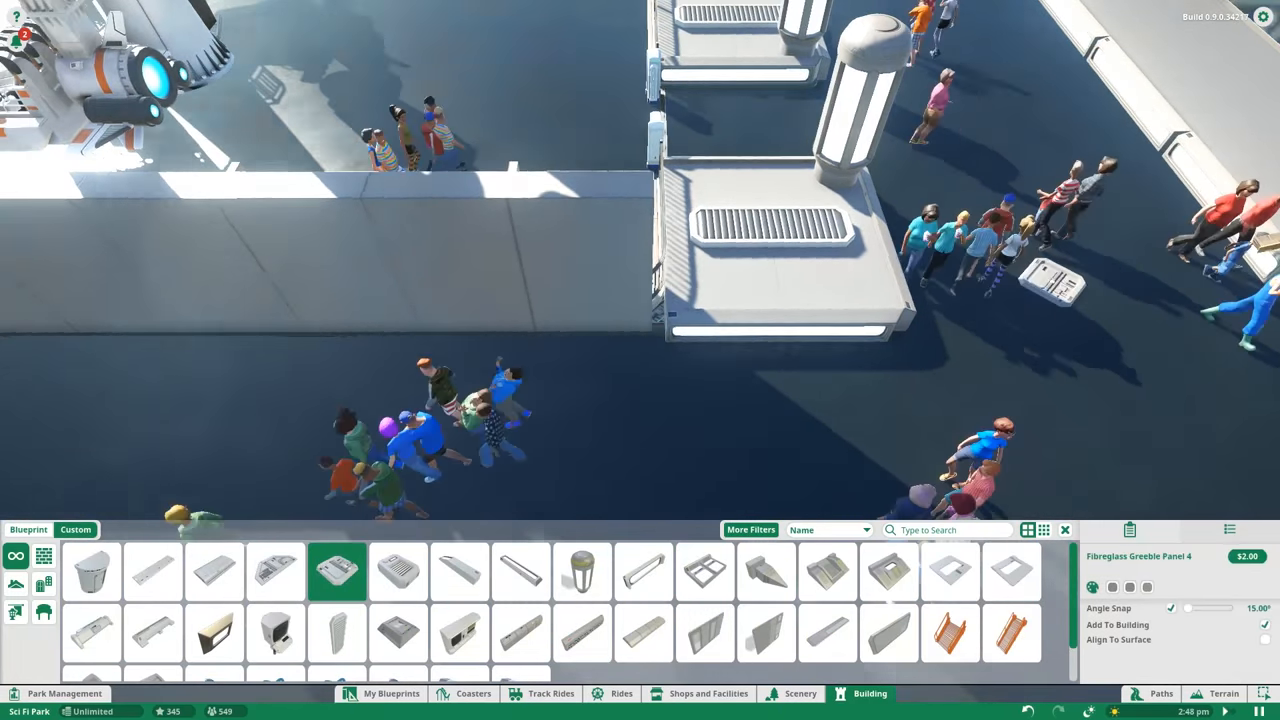
left_click(704, 633)
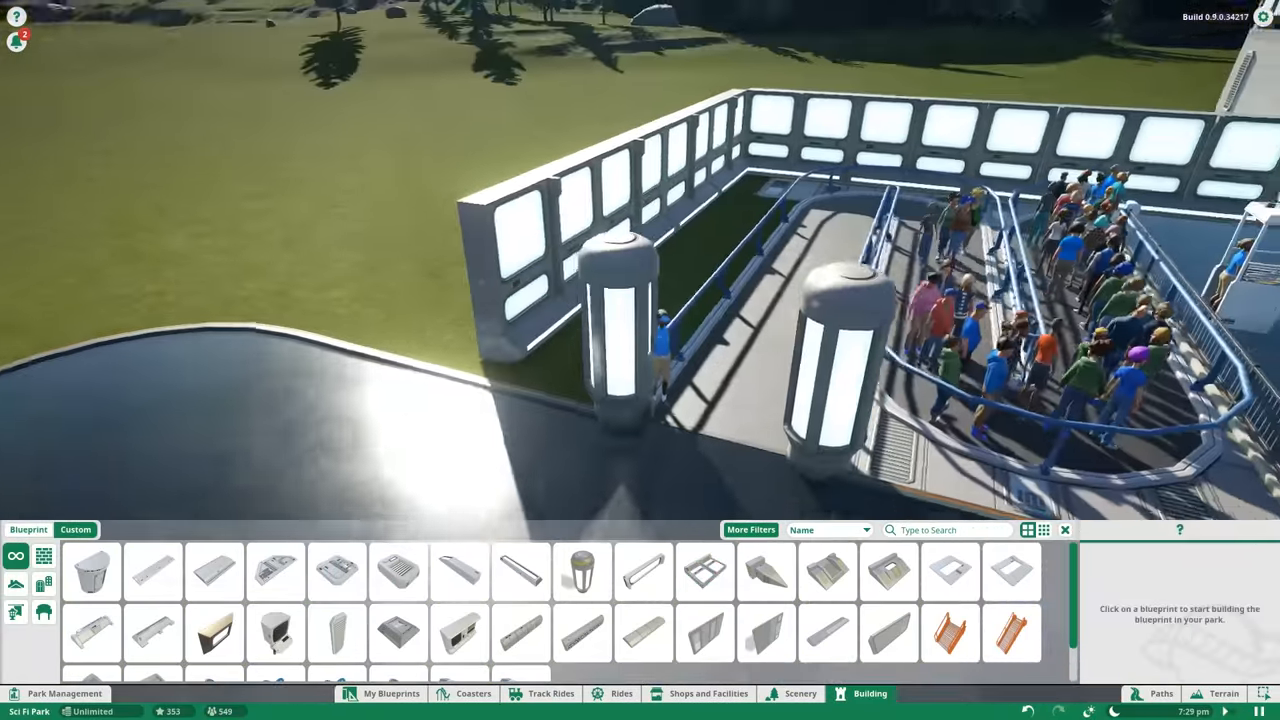
left_click(704, 571)
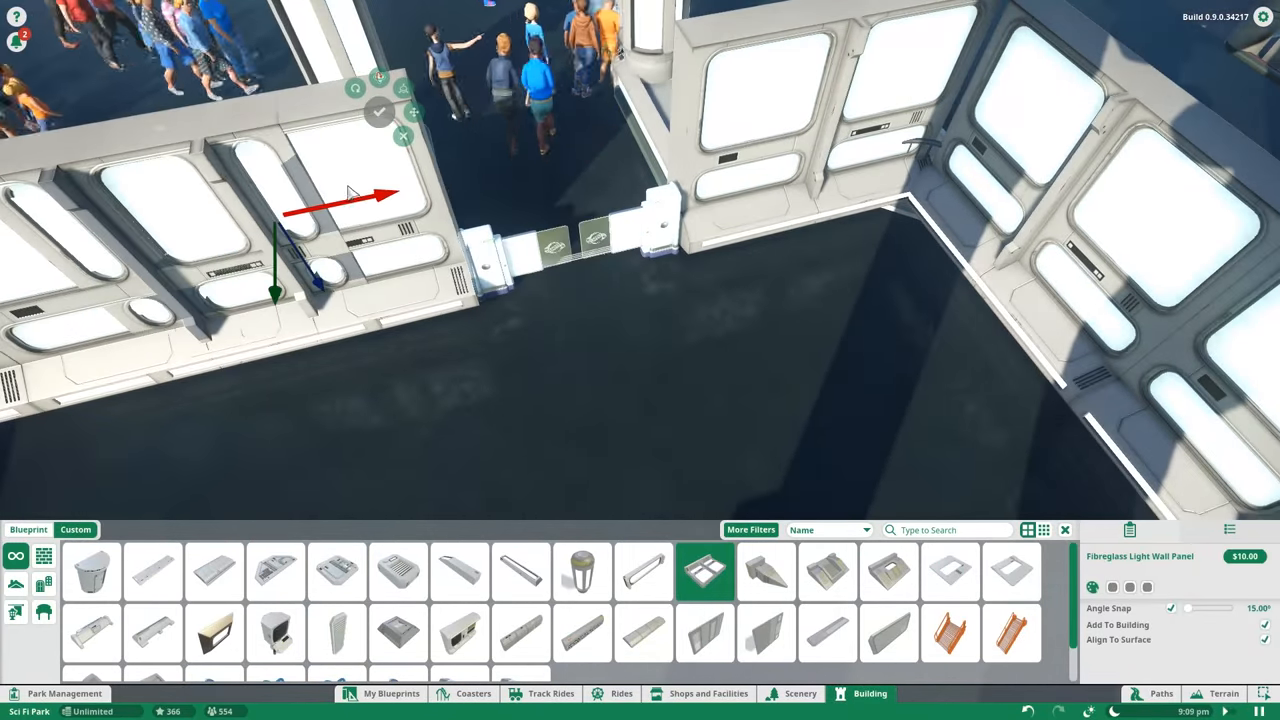
Step: Place light wall panels and a light pillar, then set Metal Alloy Greeble Panel 1 into the floor
left_click(582, 572)
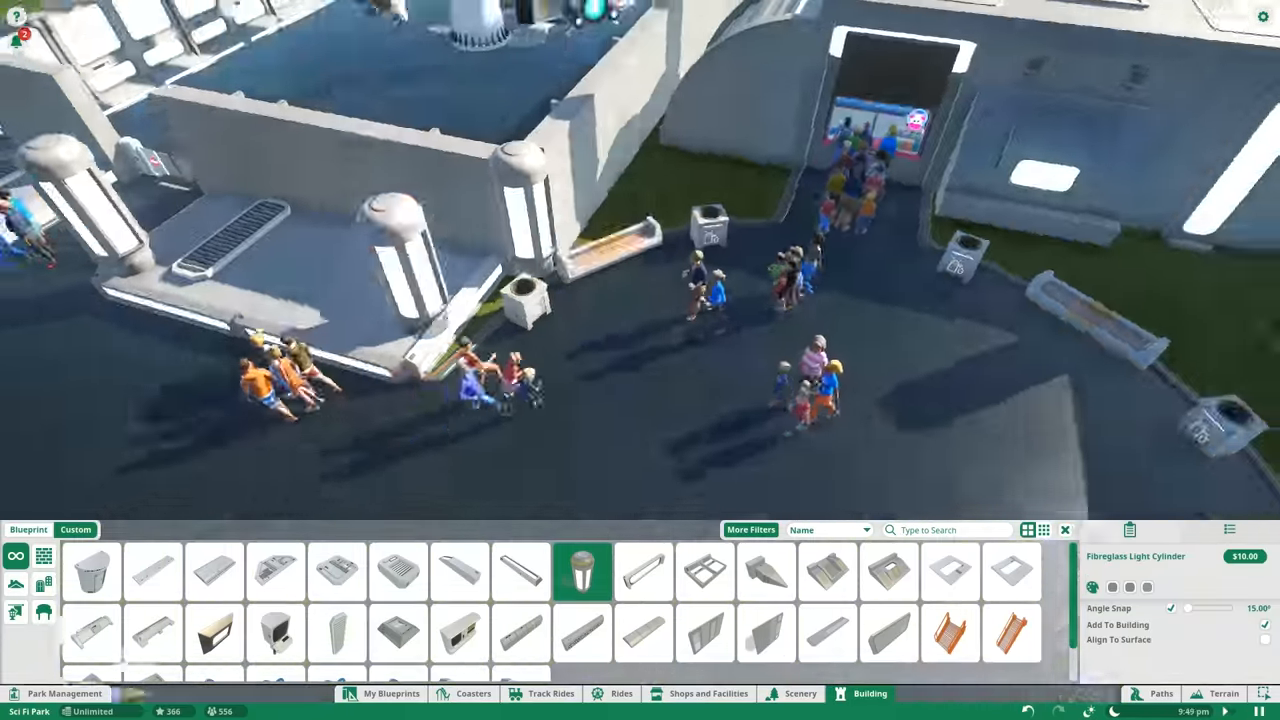
left_click(705, 572)
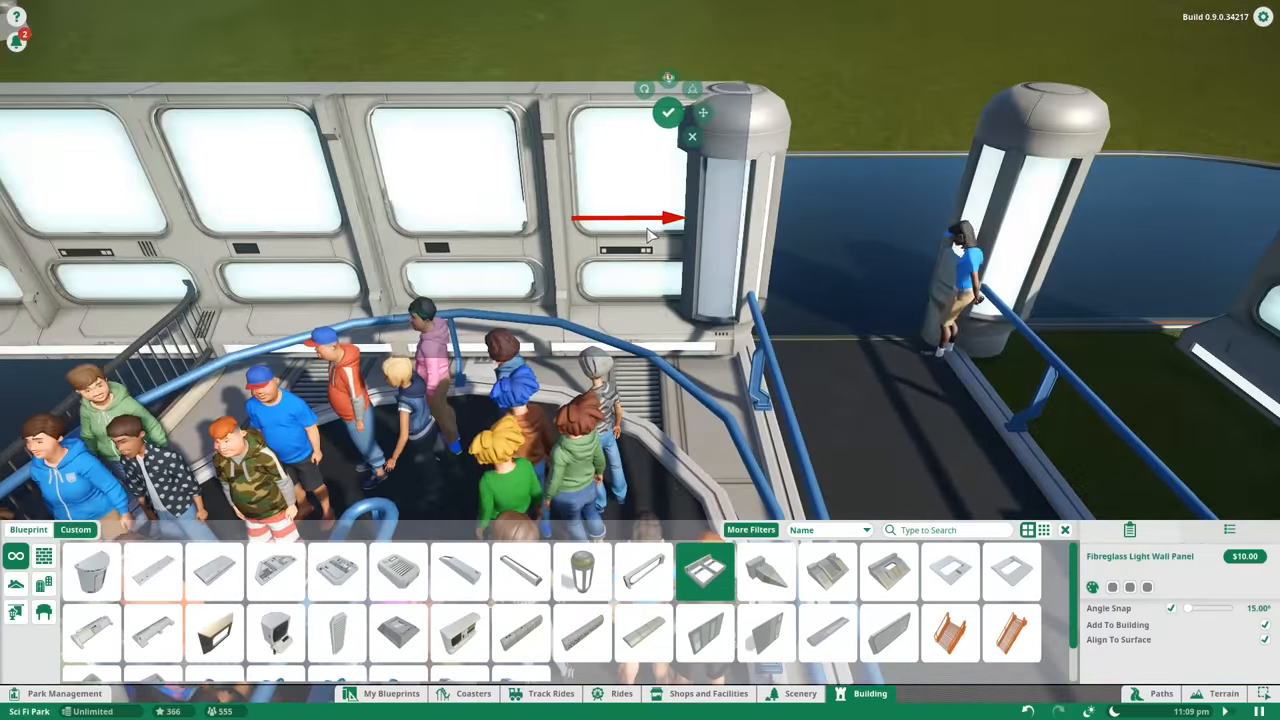
left_click(582, 572)
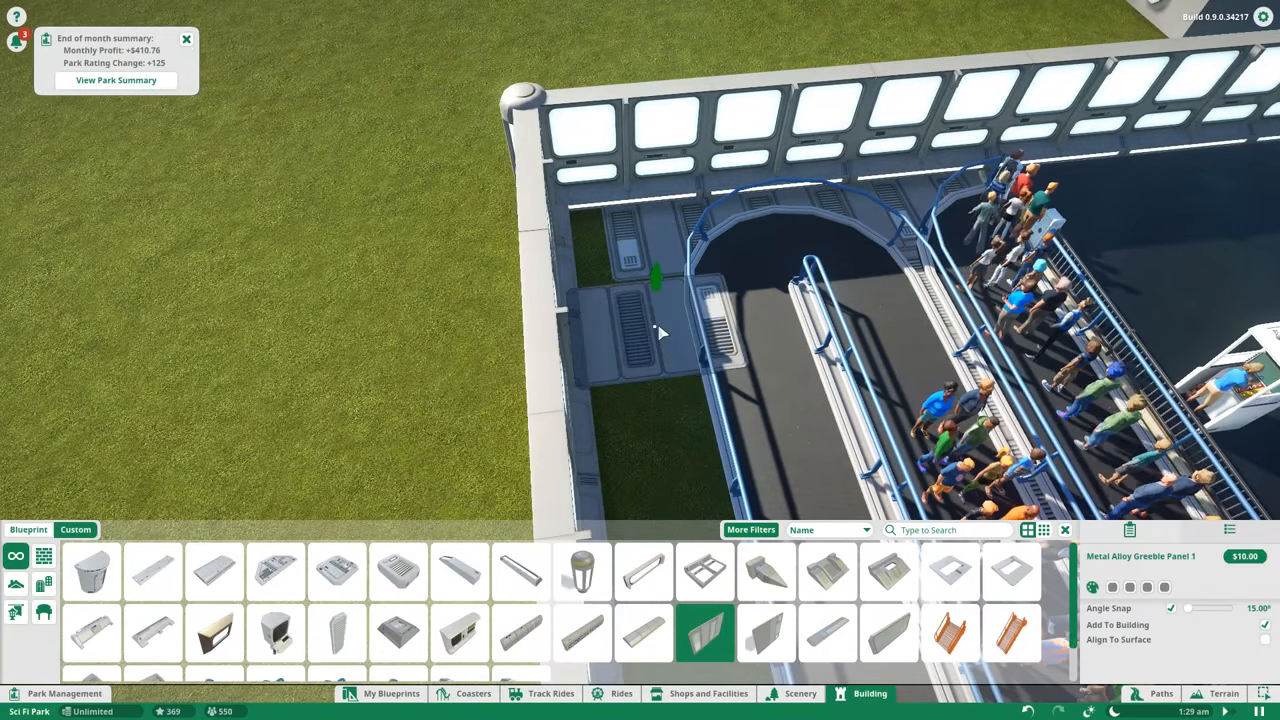
left_click(186, 38)
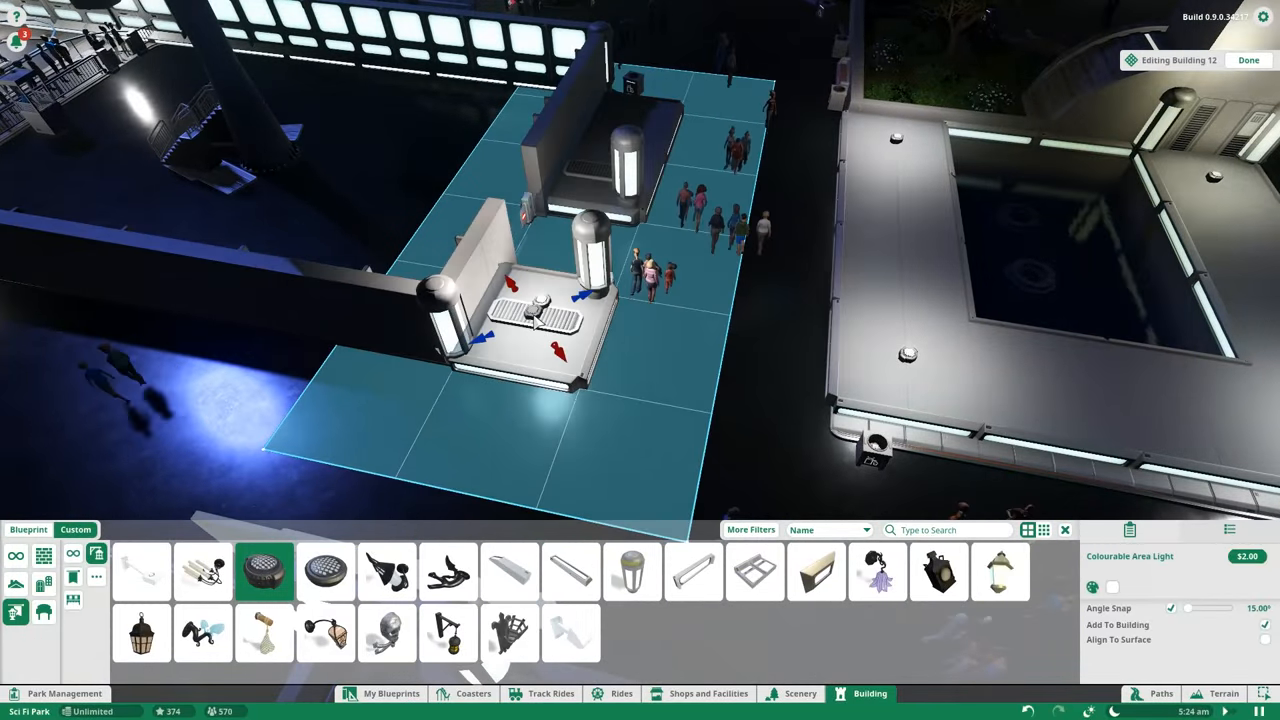
Step: Place an area light on the platform and attach an Armlight to the shop building
left_click(1248, 60)
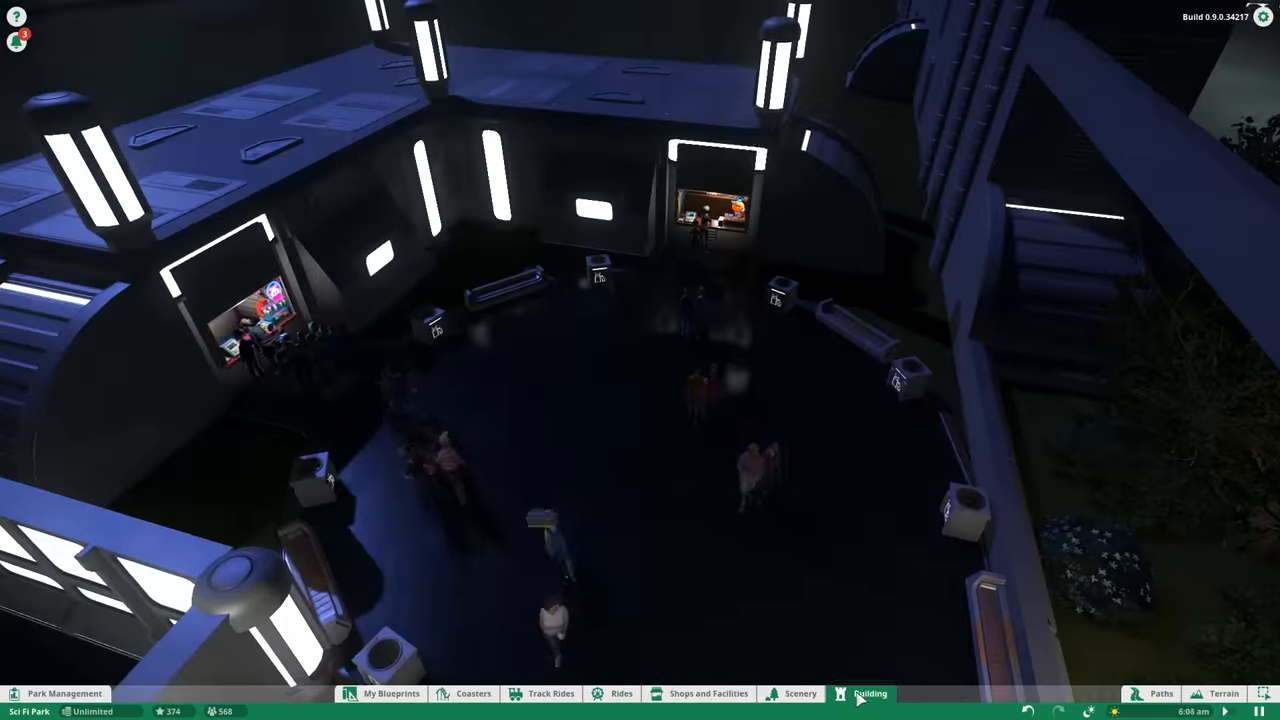
left_click(870, 693)
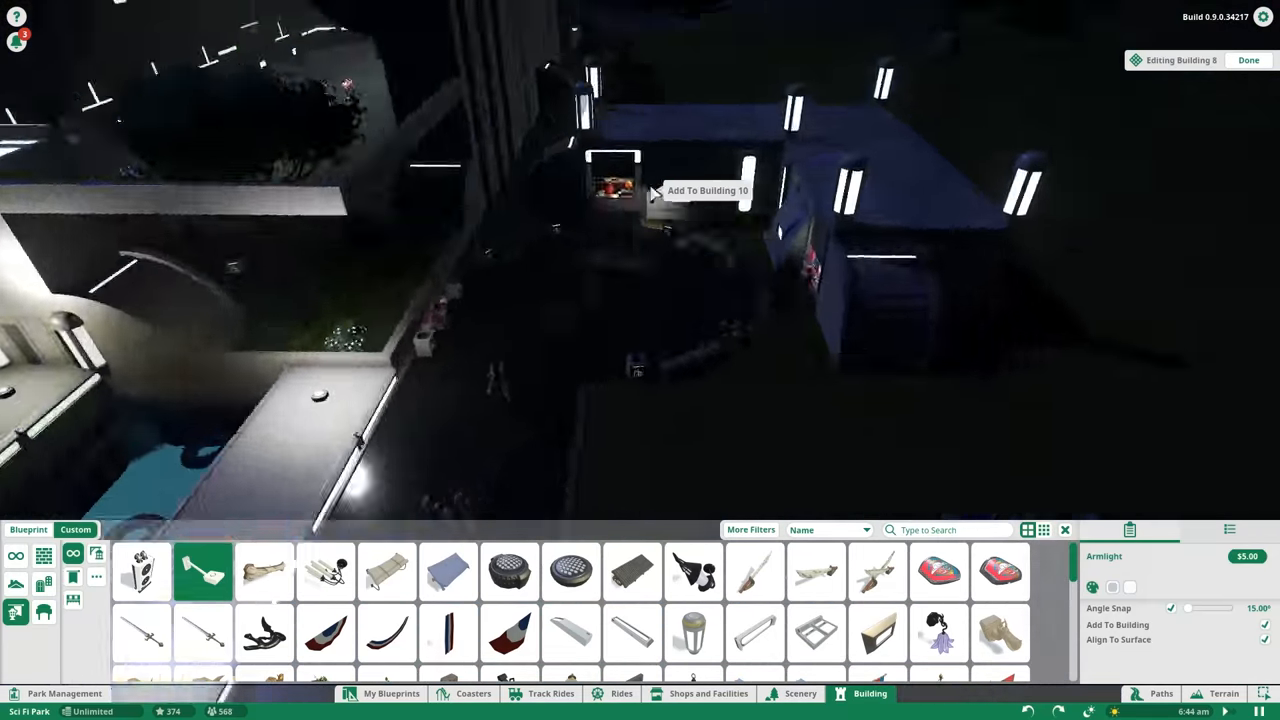
left_click(1248, 60)
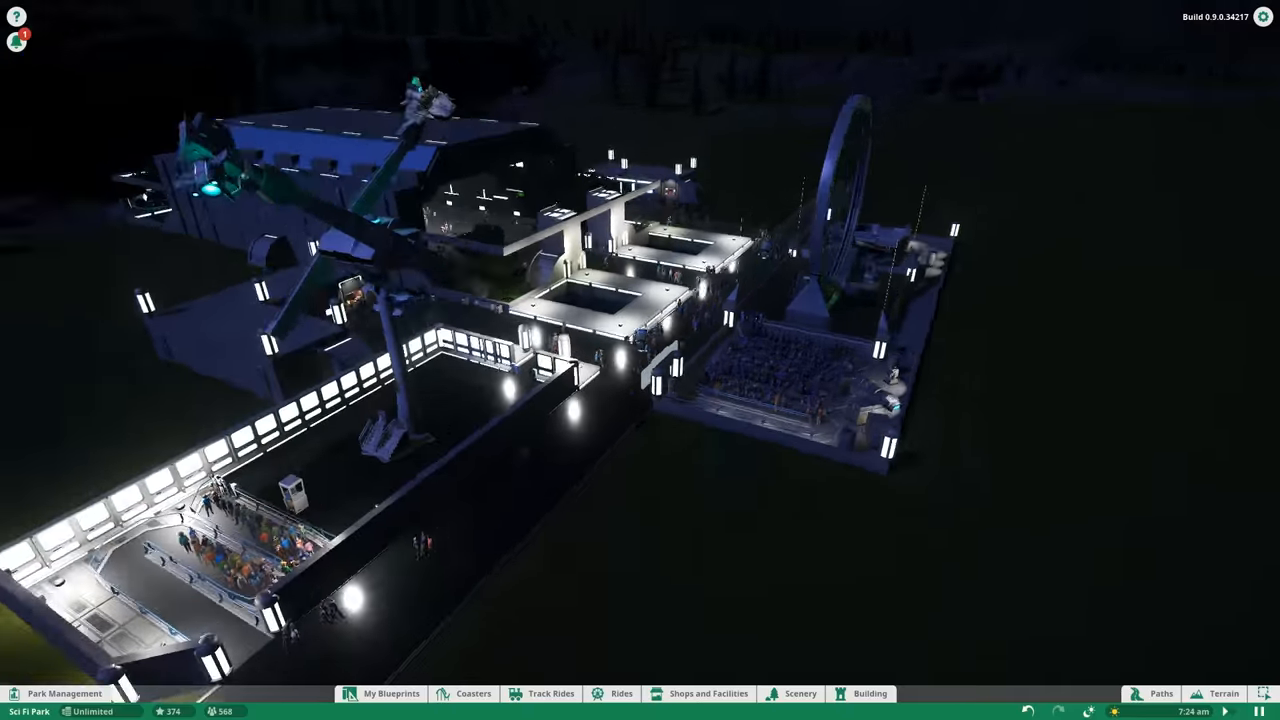
Step: Place the Overpower ride with its winding queue beside the shops
left_click(621, 693)
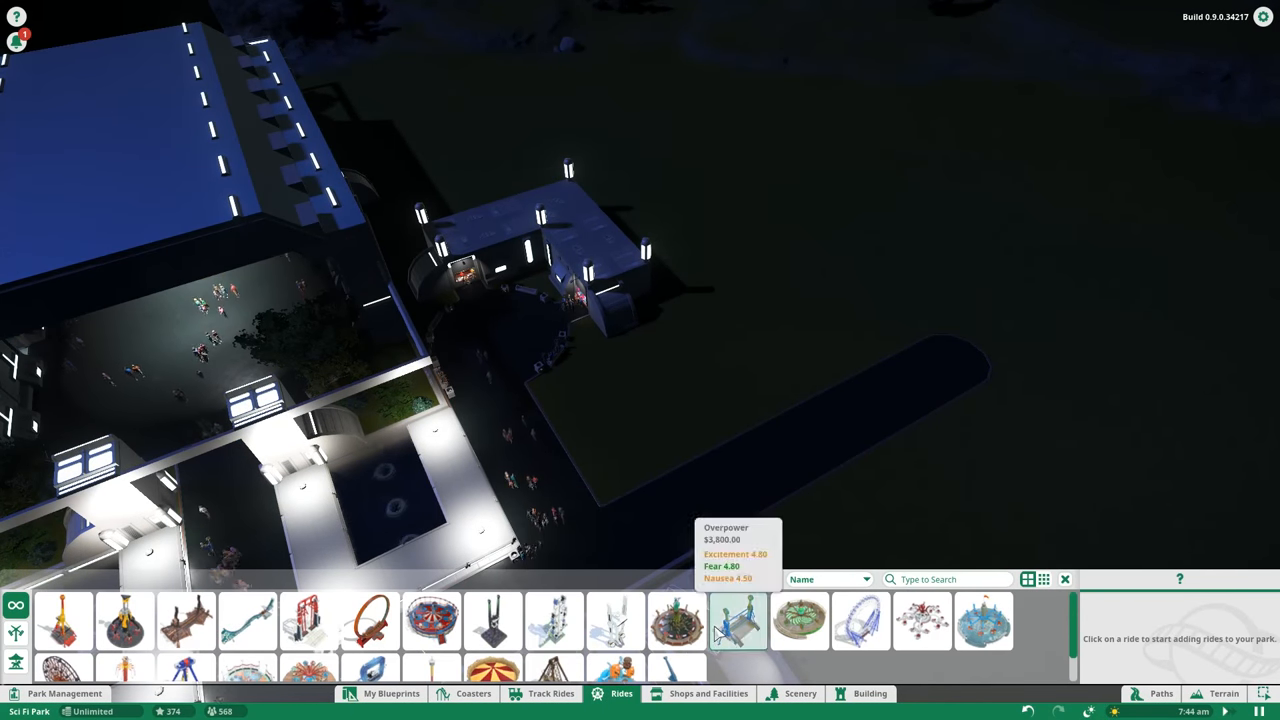
left_click(738, 620)
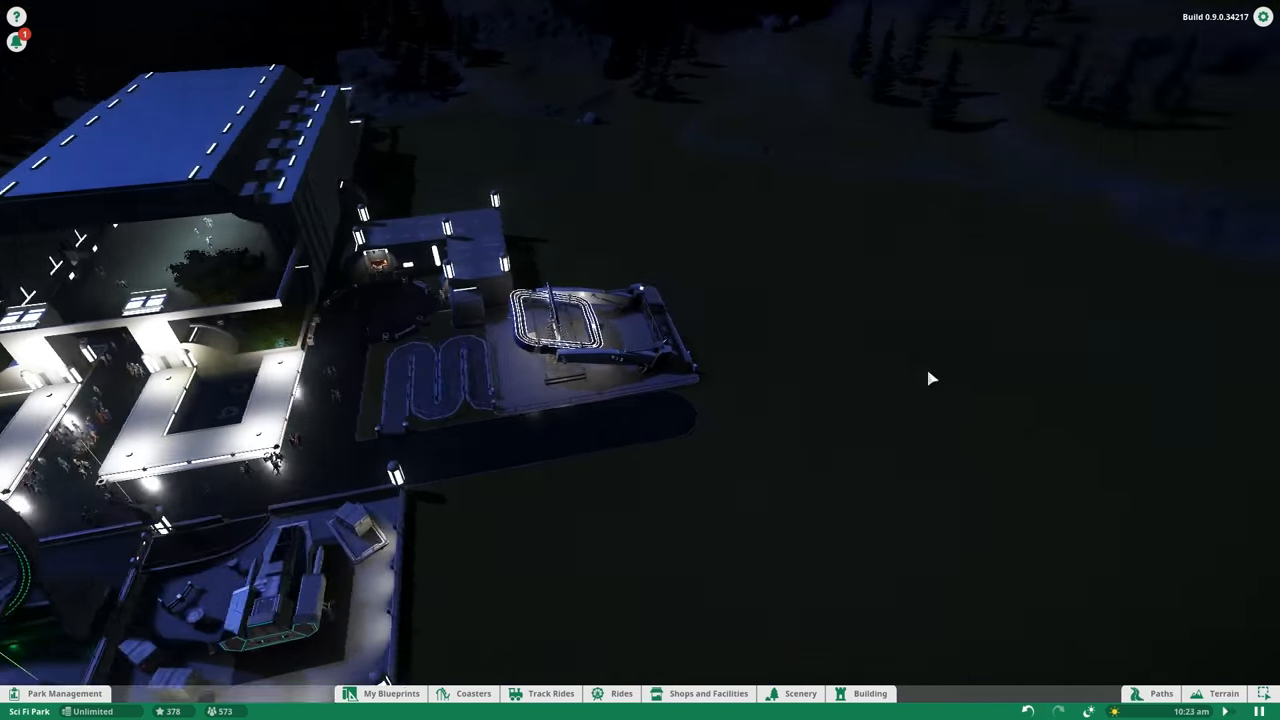
left_click(1160, 693)
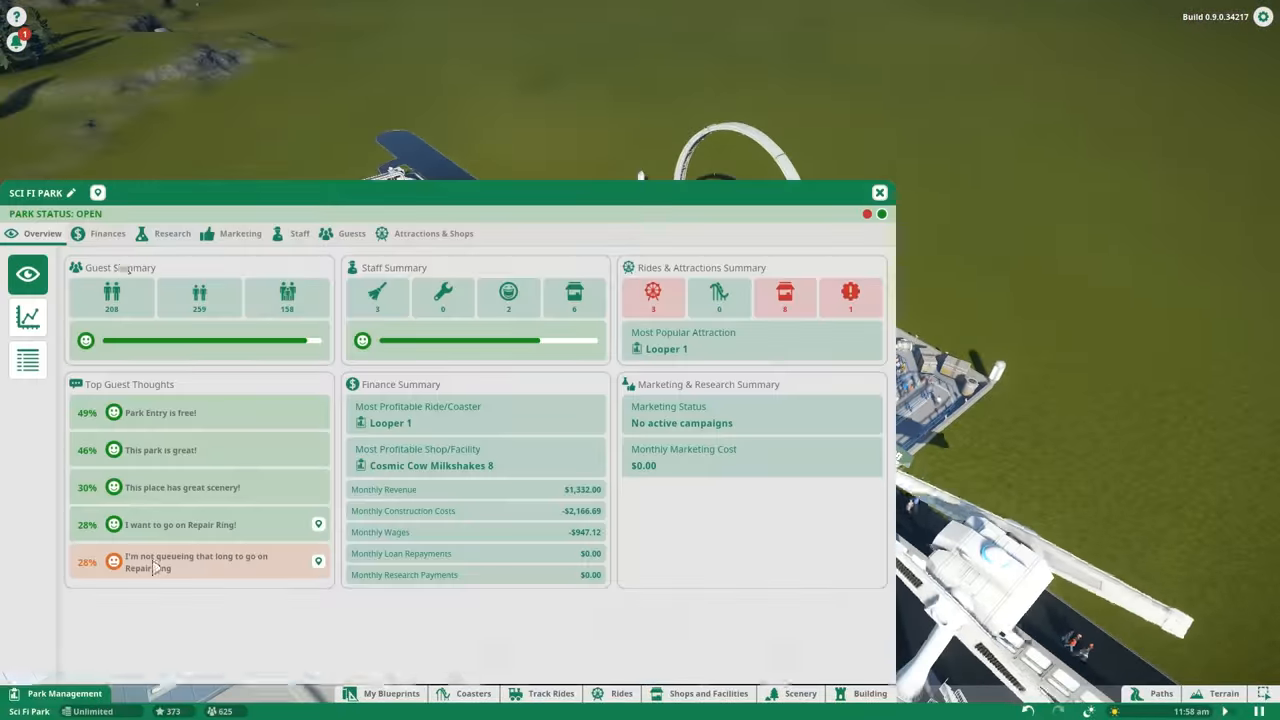
Step: Check the mechanic in the Staff list and bring up the Repair Ring ride details
left_click(299, 233)
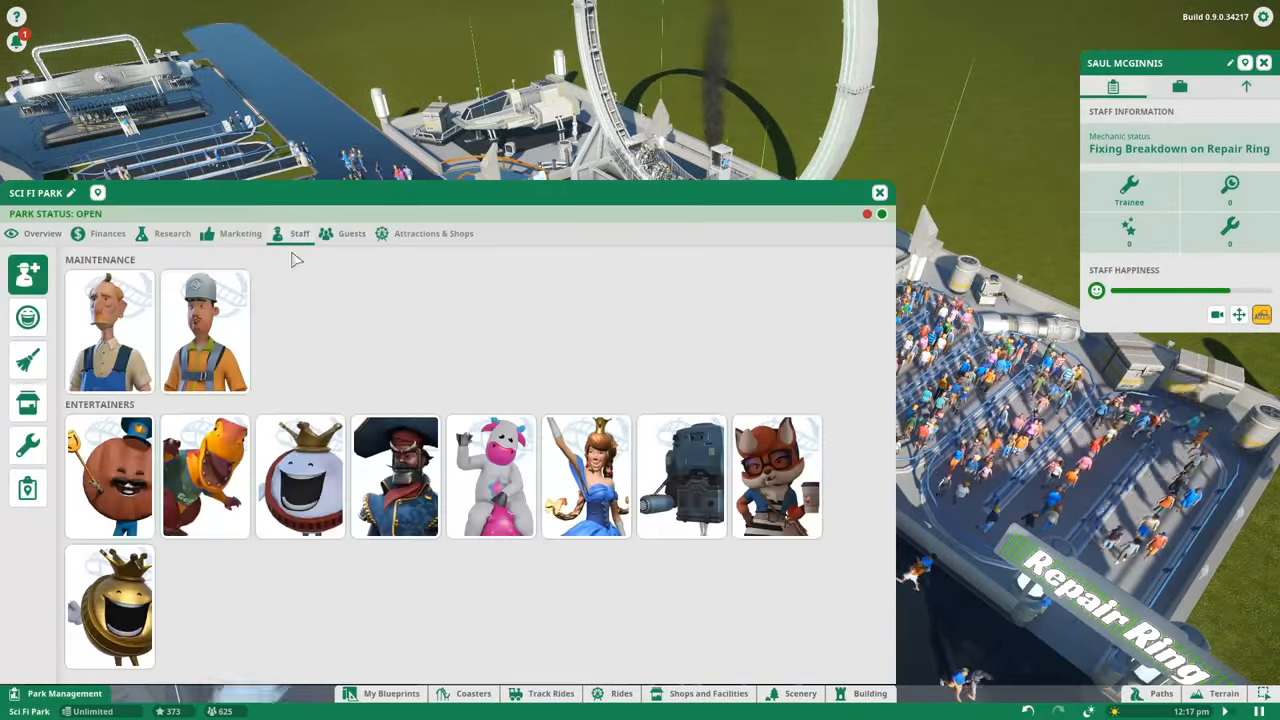
left_click(879, 191)
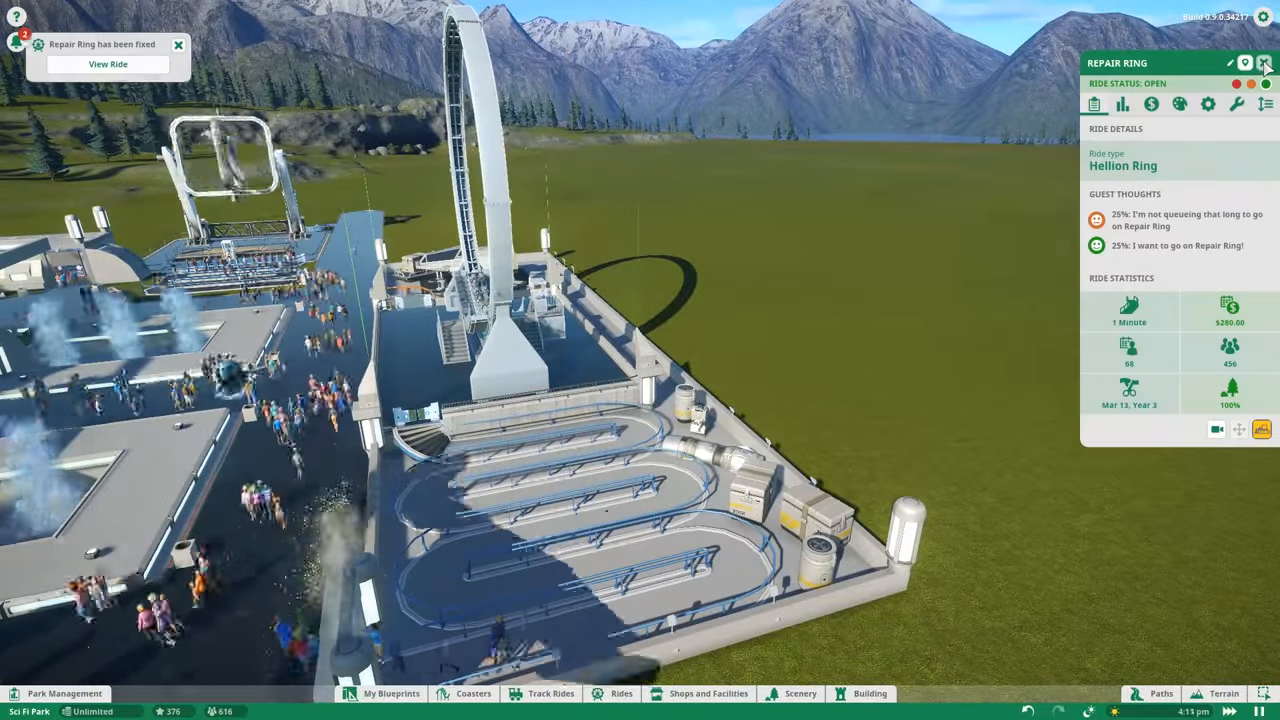
key("Escape")
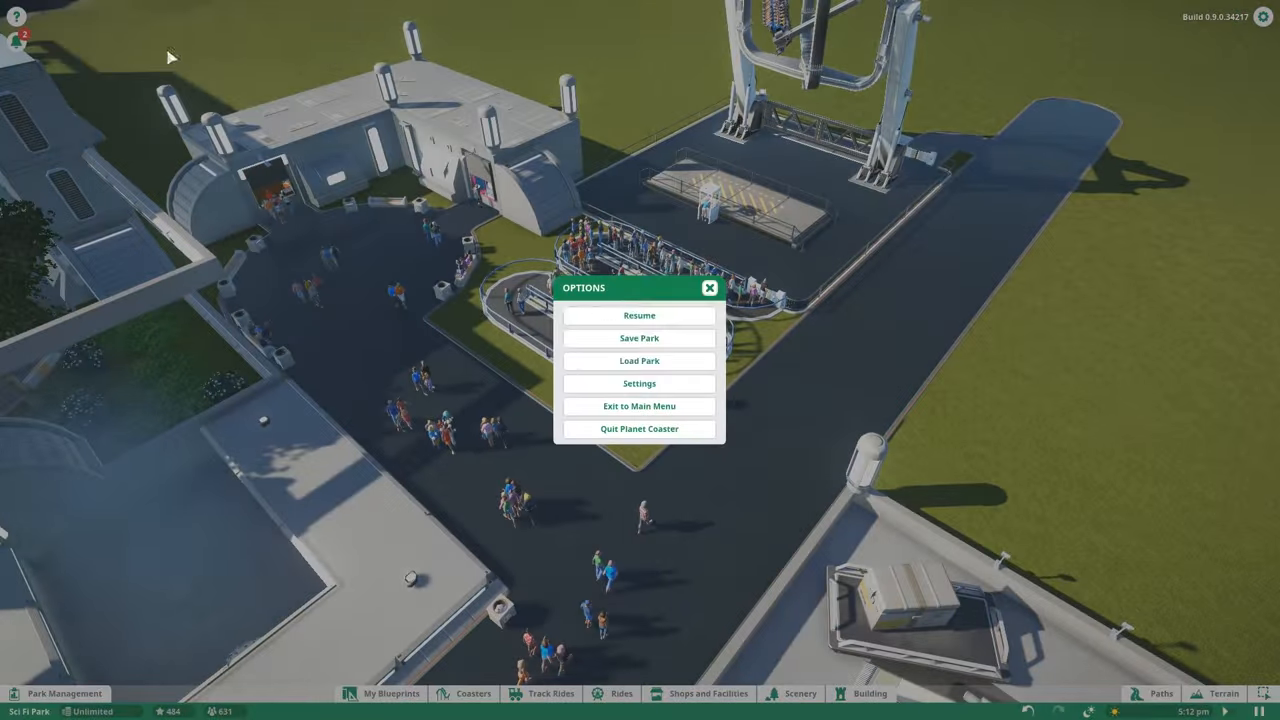
left_click(639, 315)
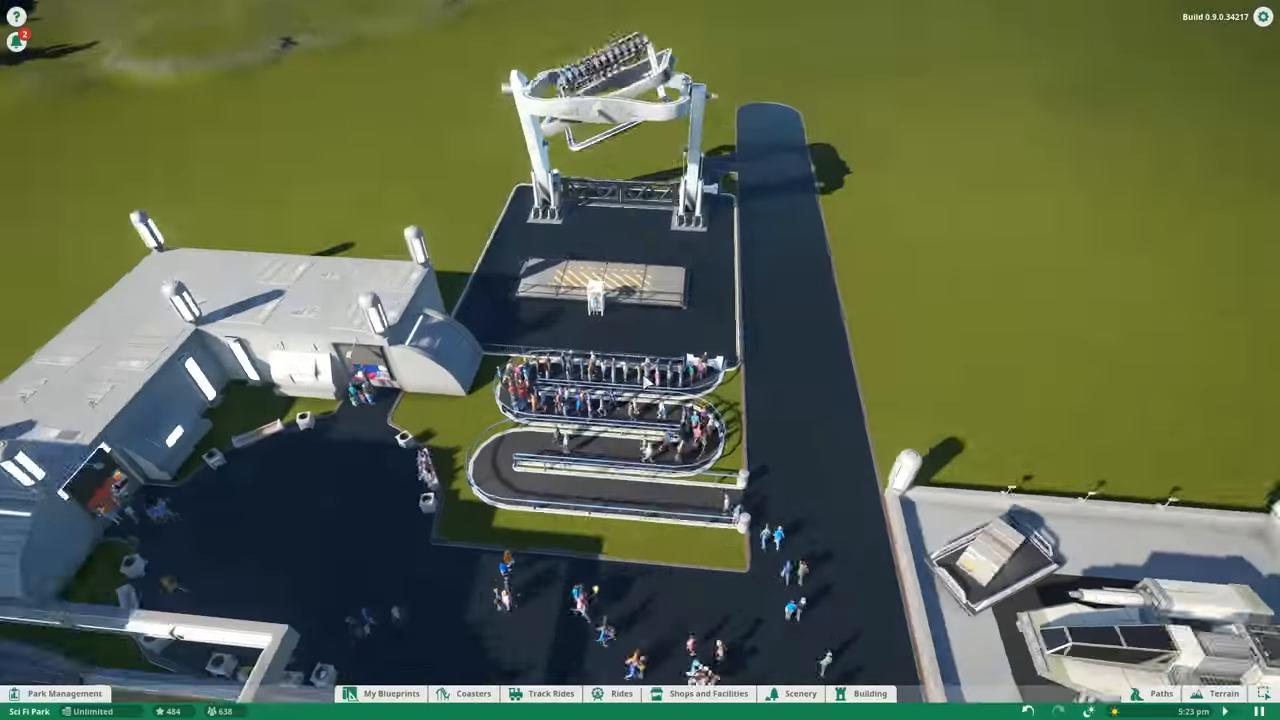
left_click(869, 693)
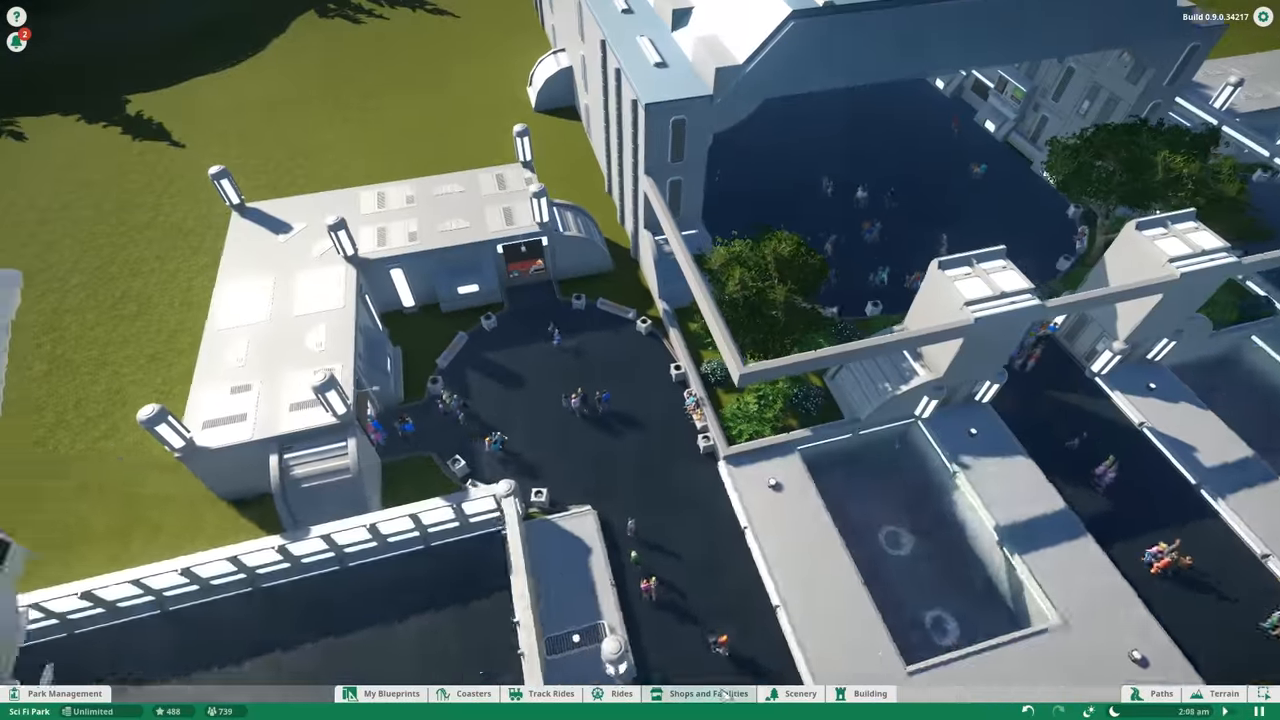
Step: Plant Ash Tree 2 and Beach Tree 1 next to the plaza's shop building
left_click(800, 693)
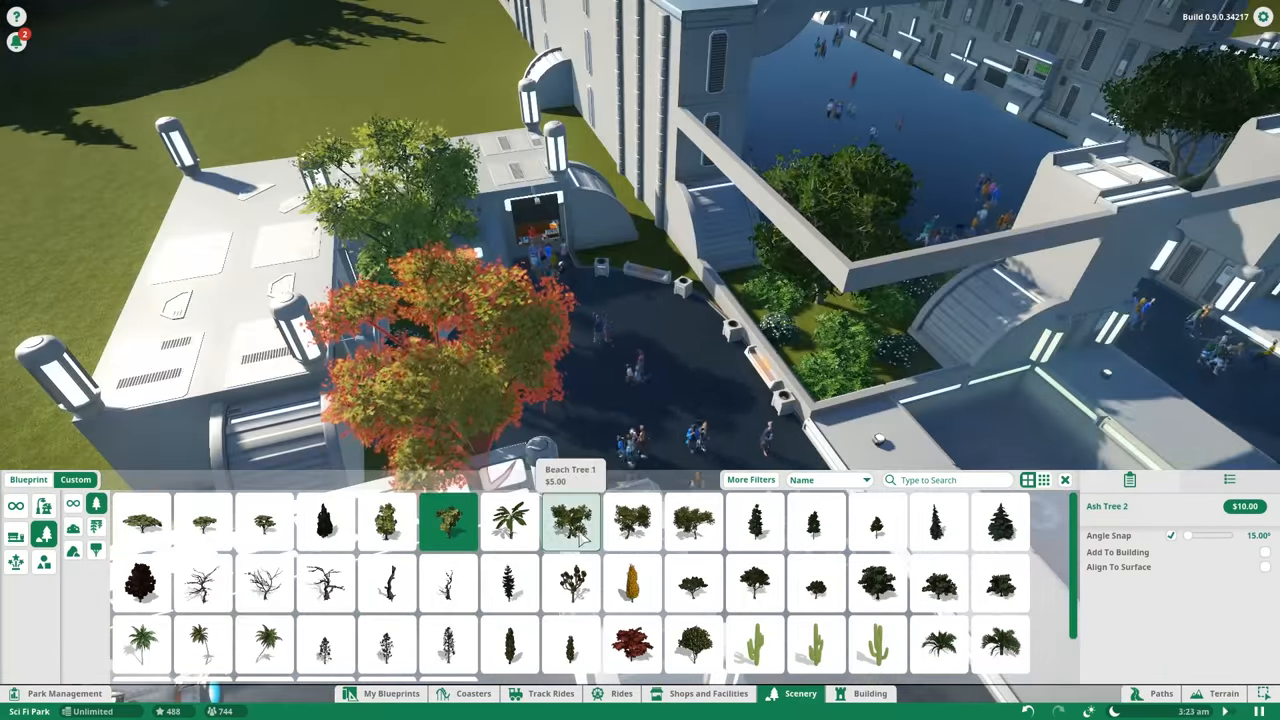
left_click(755, 580)
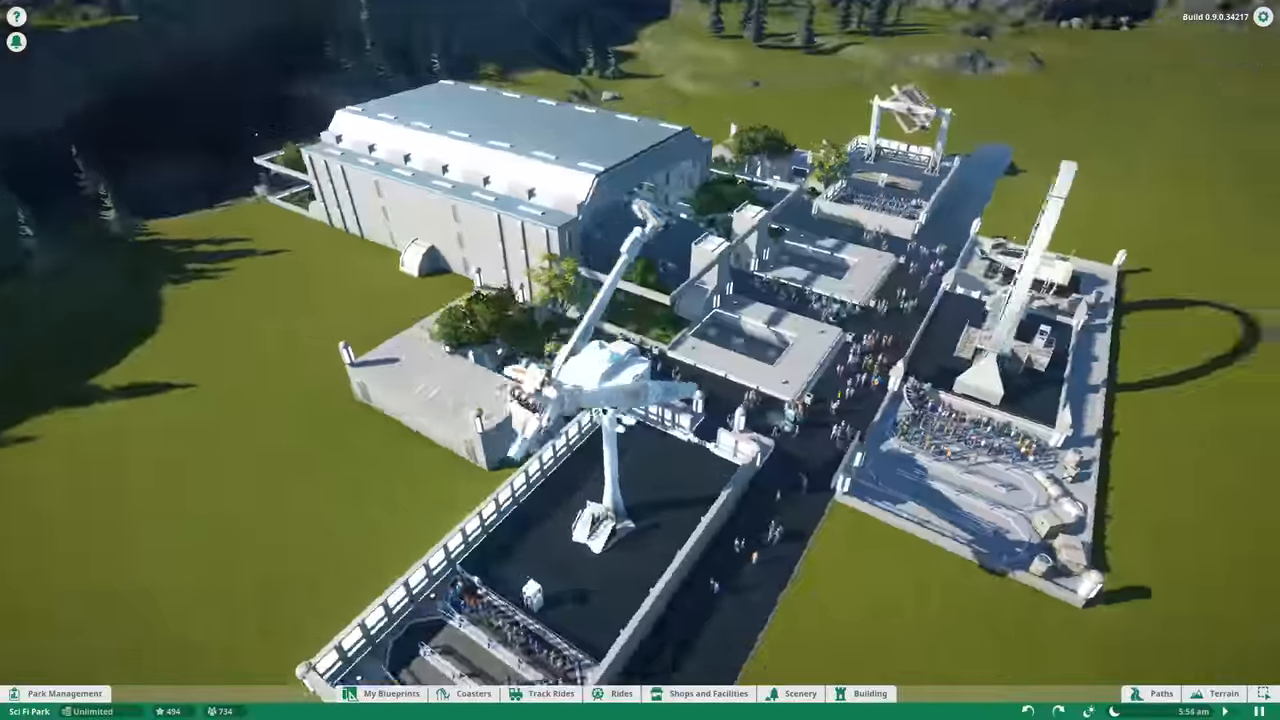
left_click(1159, 693)
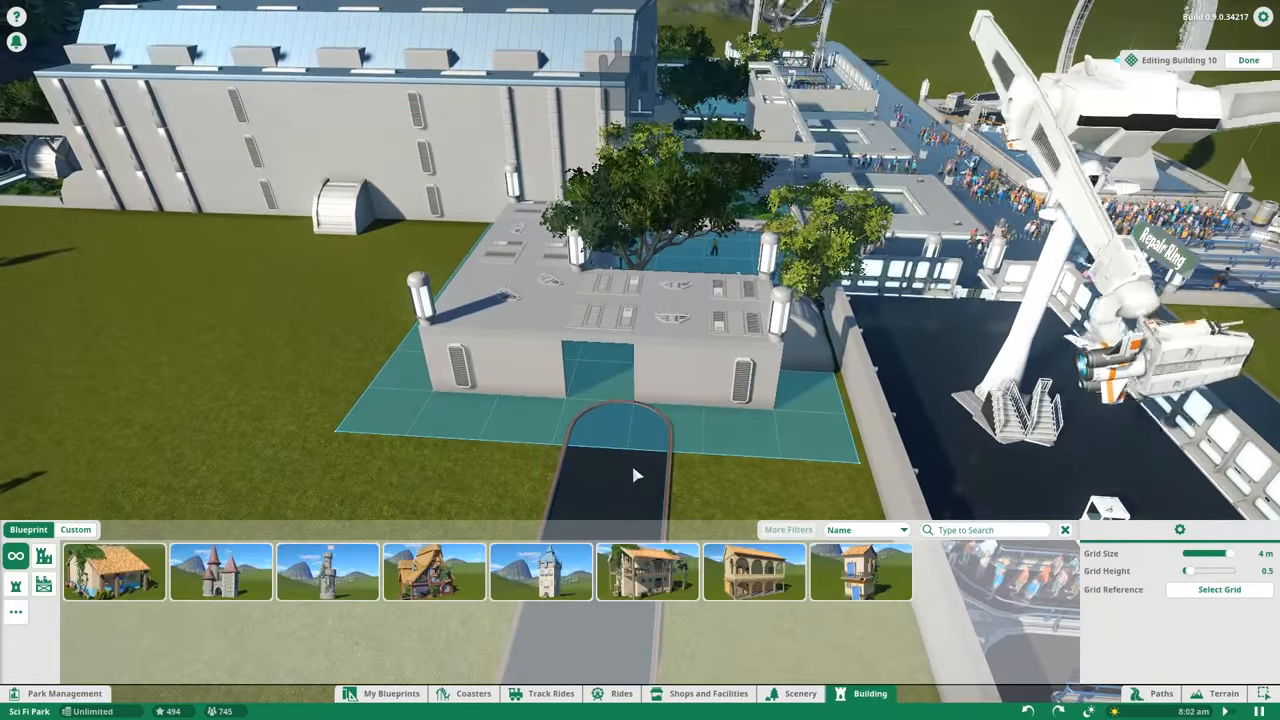
Step: Finish editing Building 10 and move on to the empty grass area
left_click(708, 693)
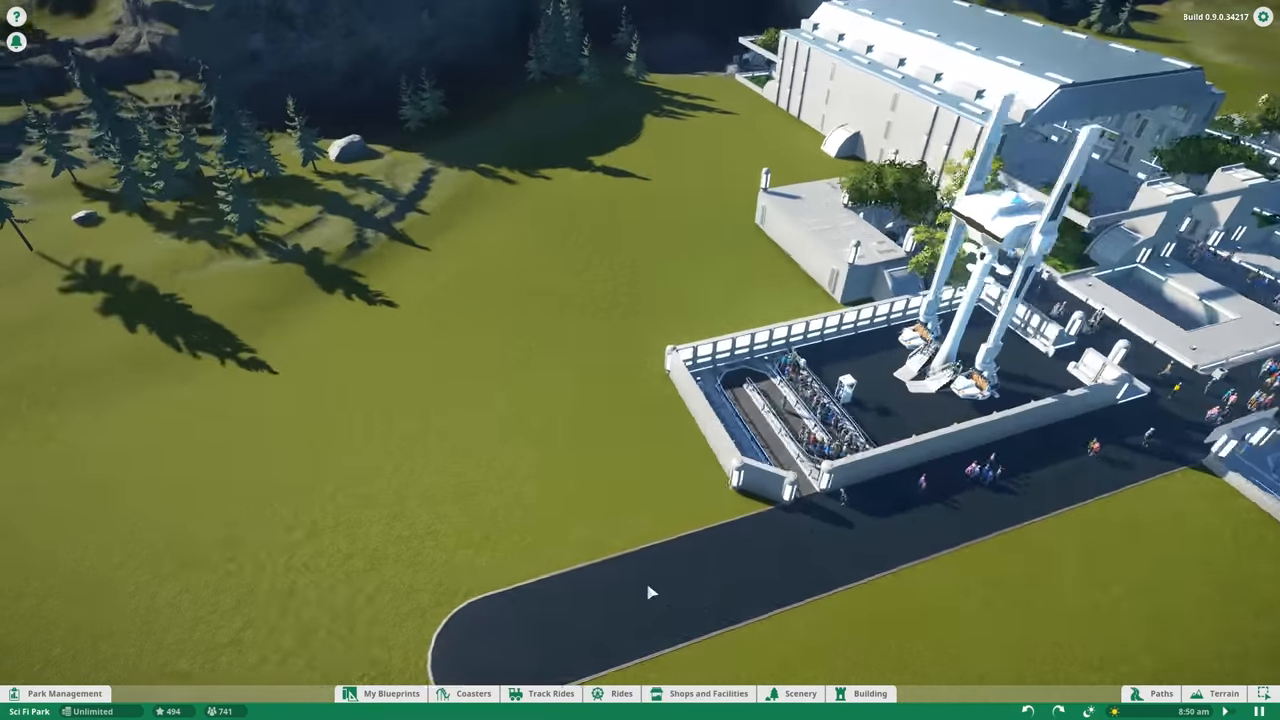
left_click(868, 693)
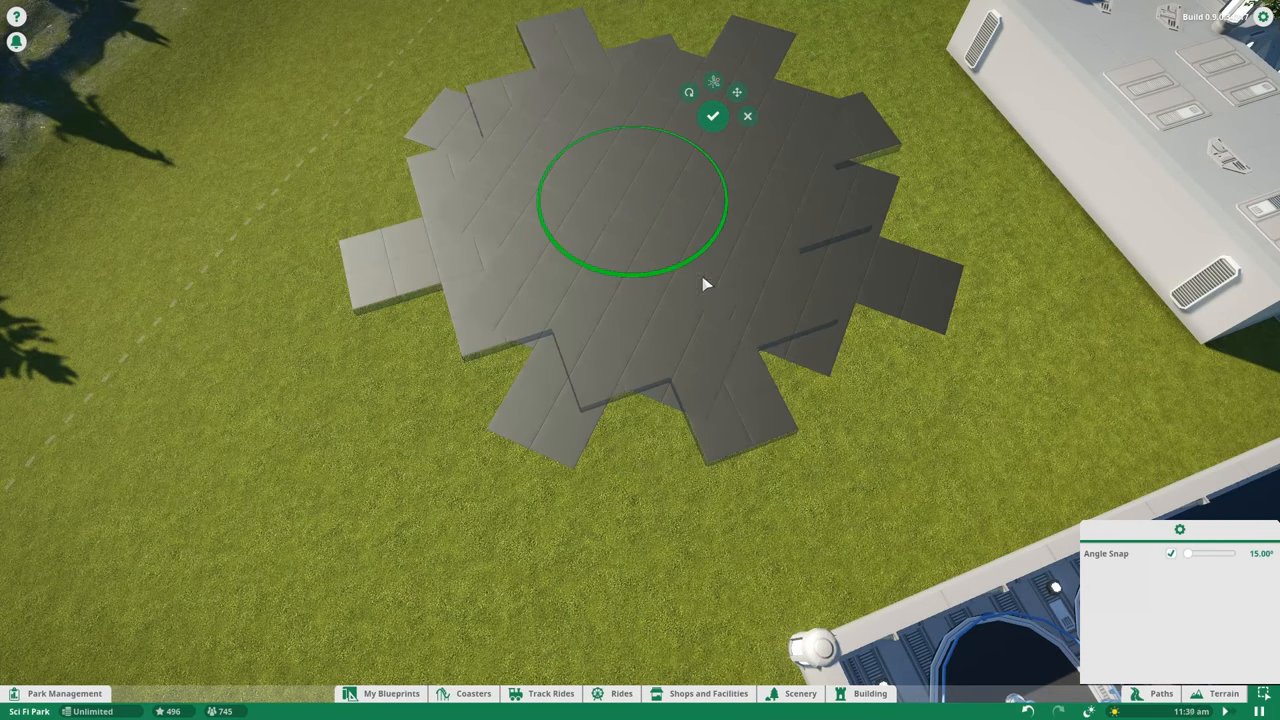
Step: Confirm the jagged floor pieces and save them as the 'landing pad' blueprint
left_click(713, 116)
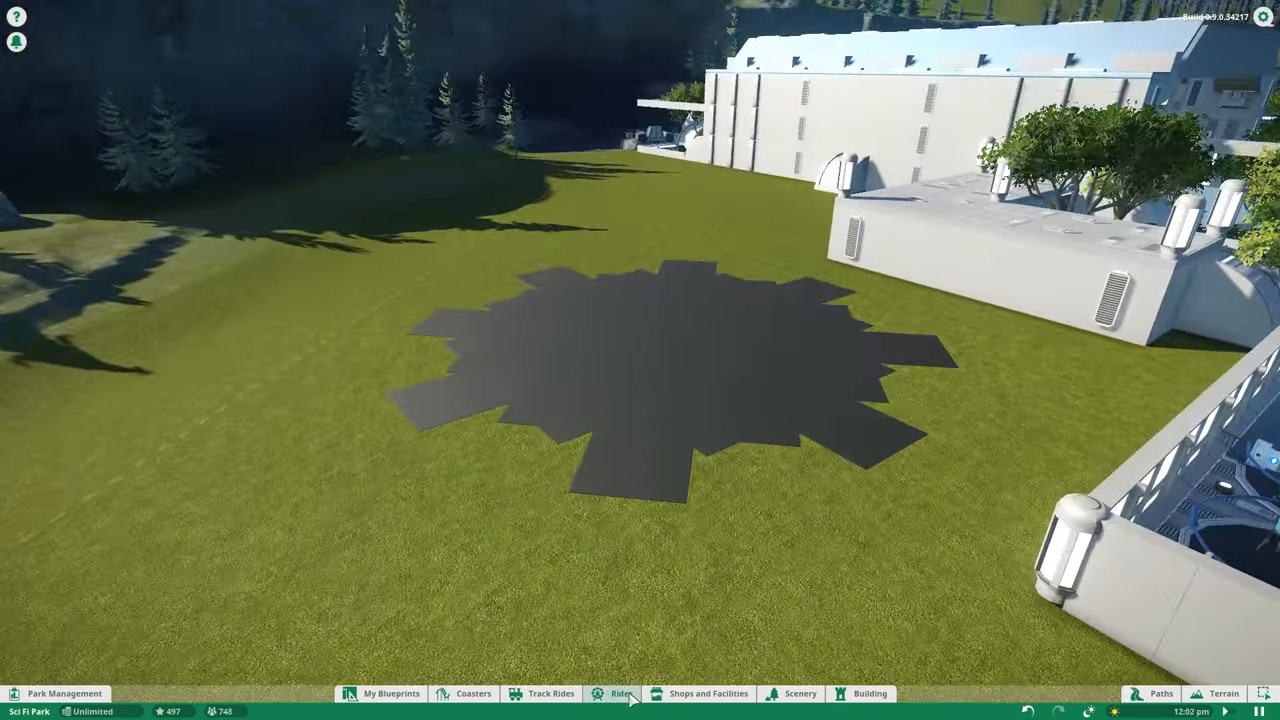
left_click(801, 693)
type("landing pad")
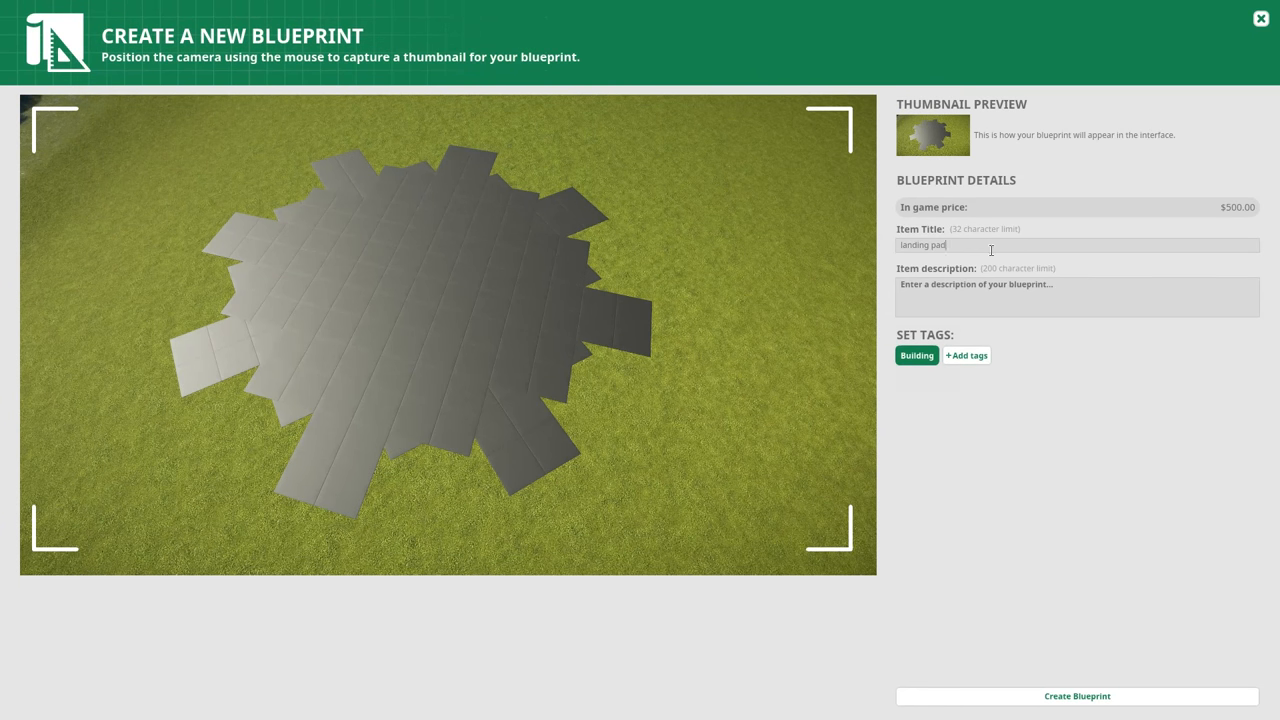
left_click(1077, 696)
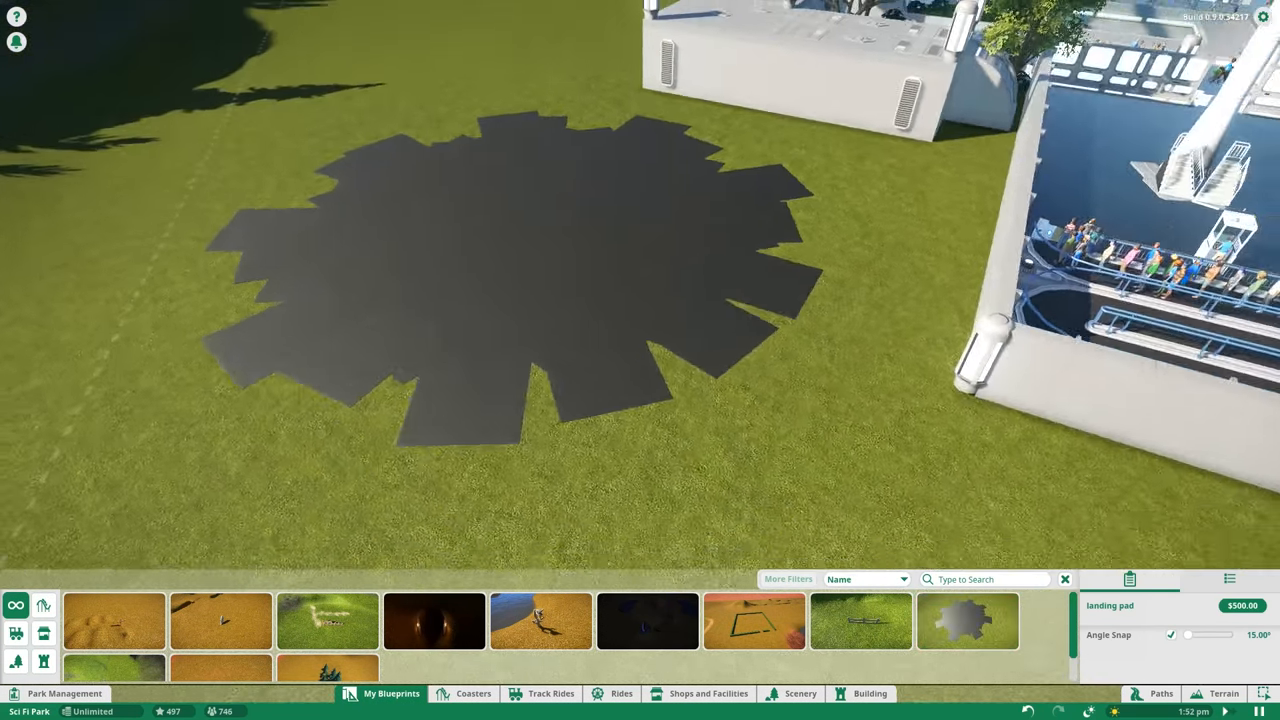
Step: Build a floating ship from Spaceship Cockpit 4 and an engine part above the pad
left_click(800, 693)
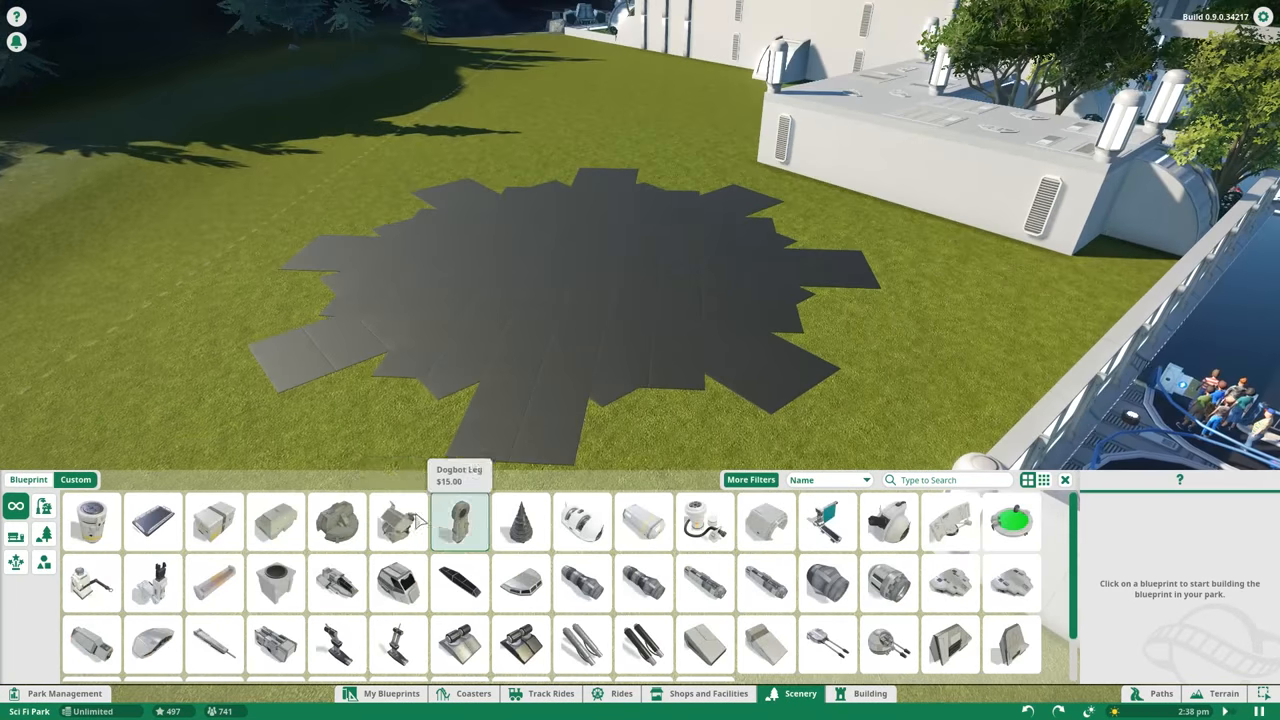
left_click(520, 584)
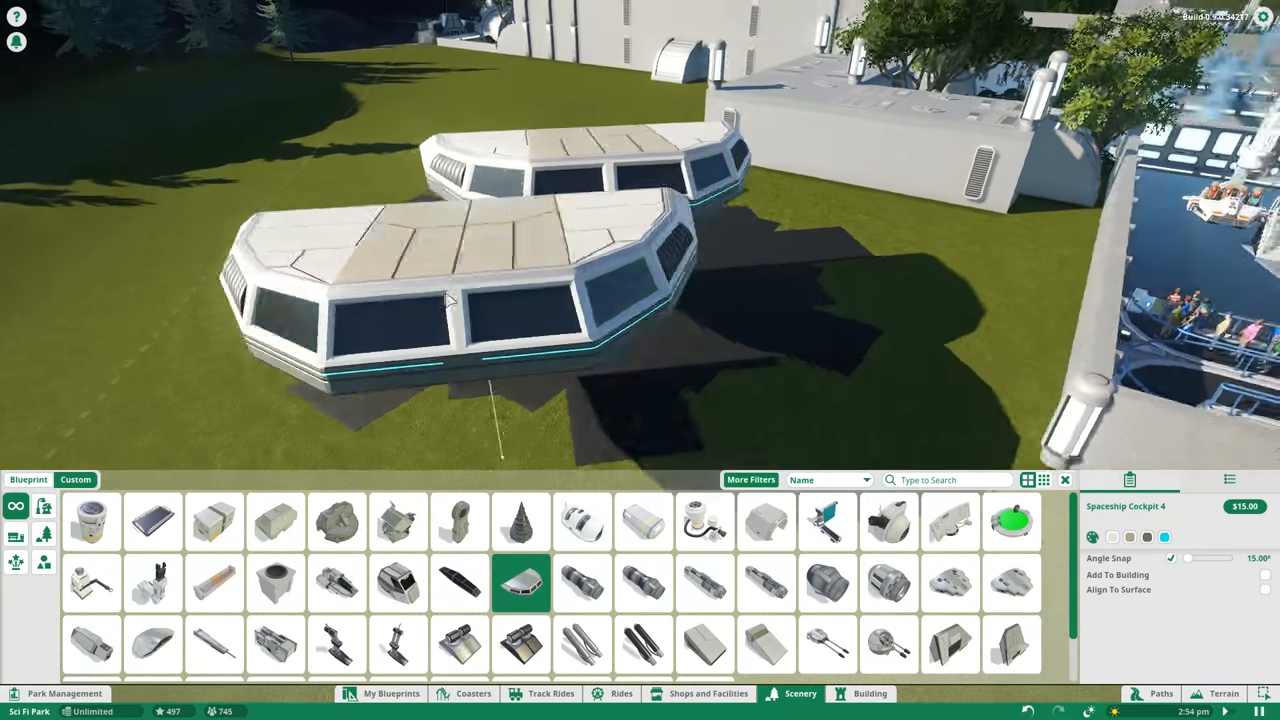
left_click(1012, 645)
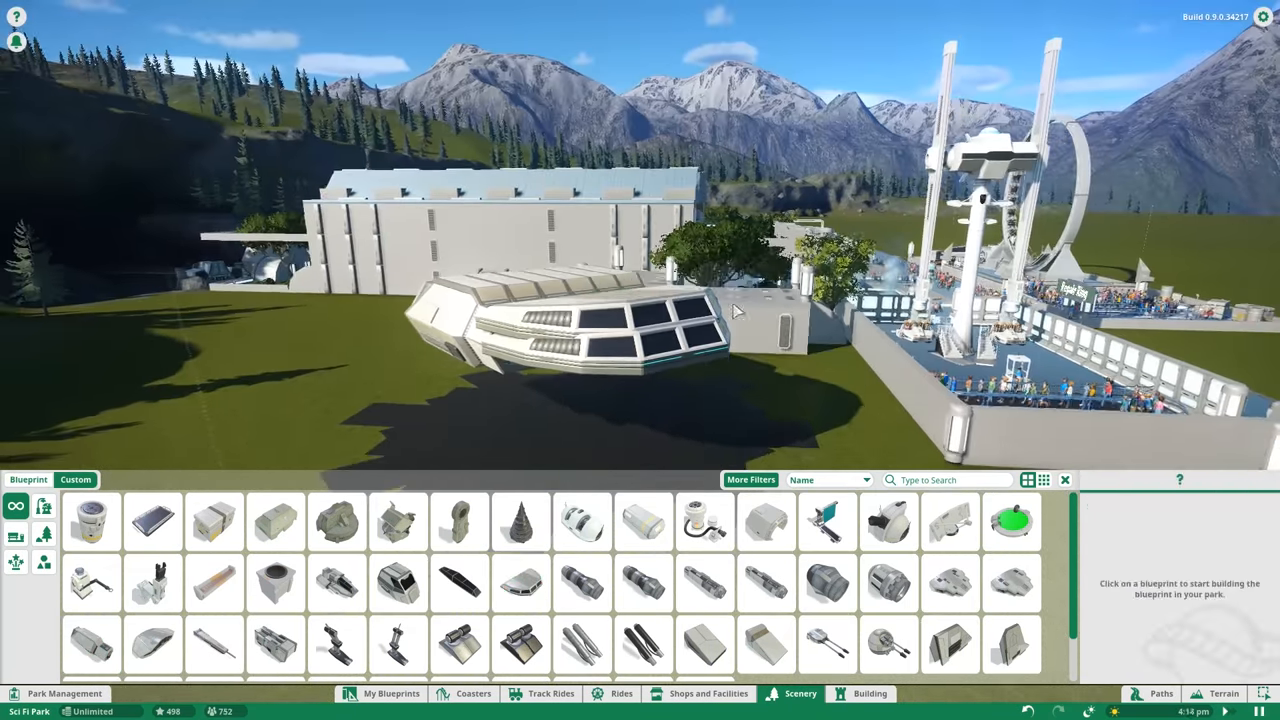
left_click(826, 583)
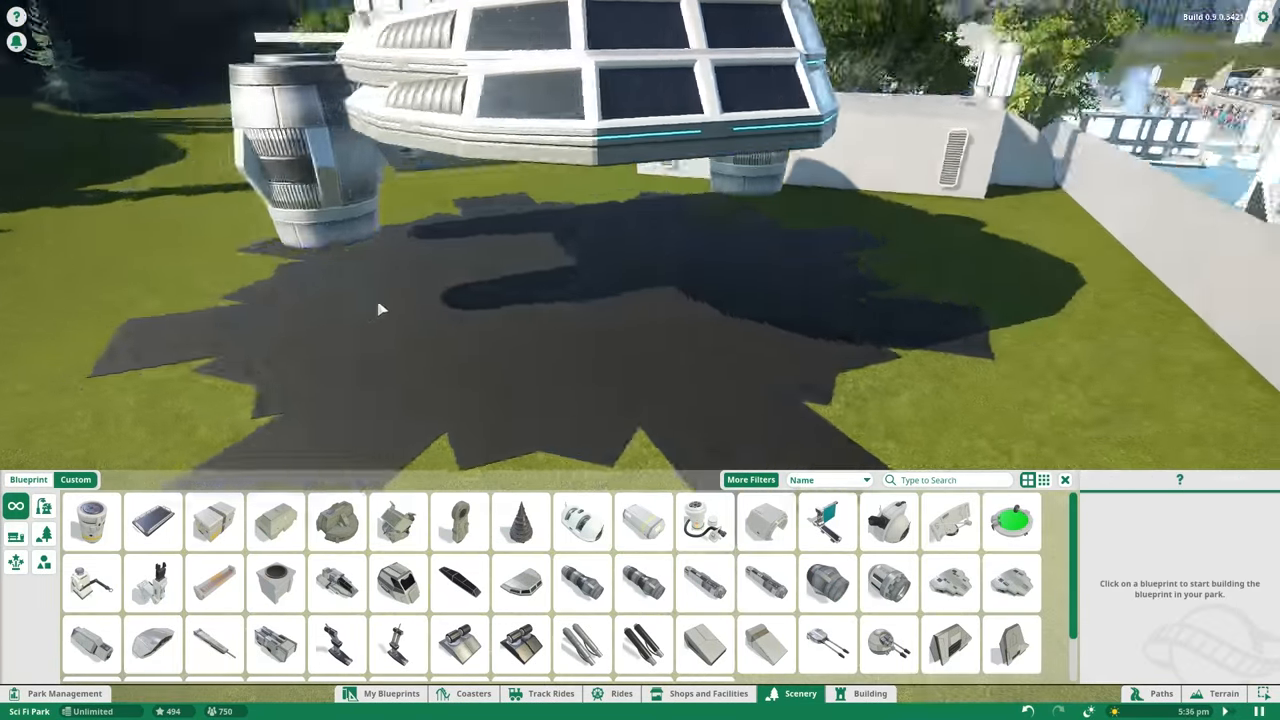
left_click(765, 645)
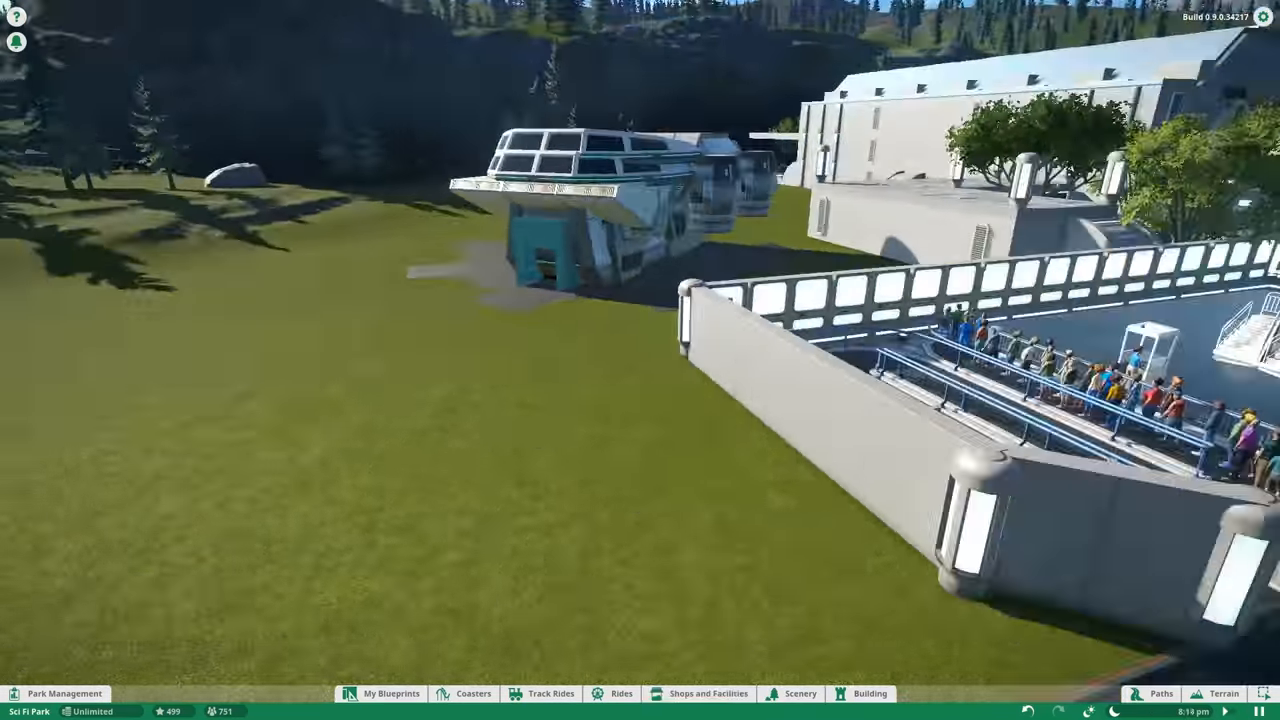
Step: Extend the path as a railed staircase up to the ship's teal doorway
left_click(1152, 693)
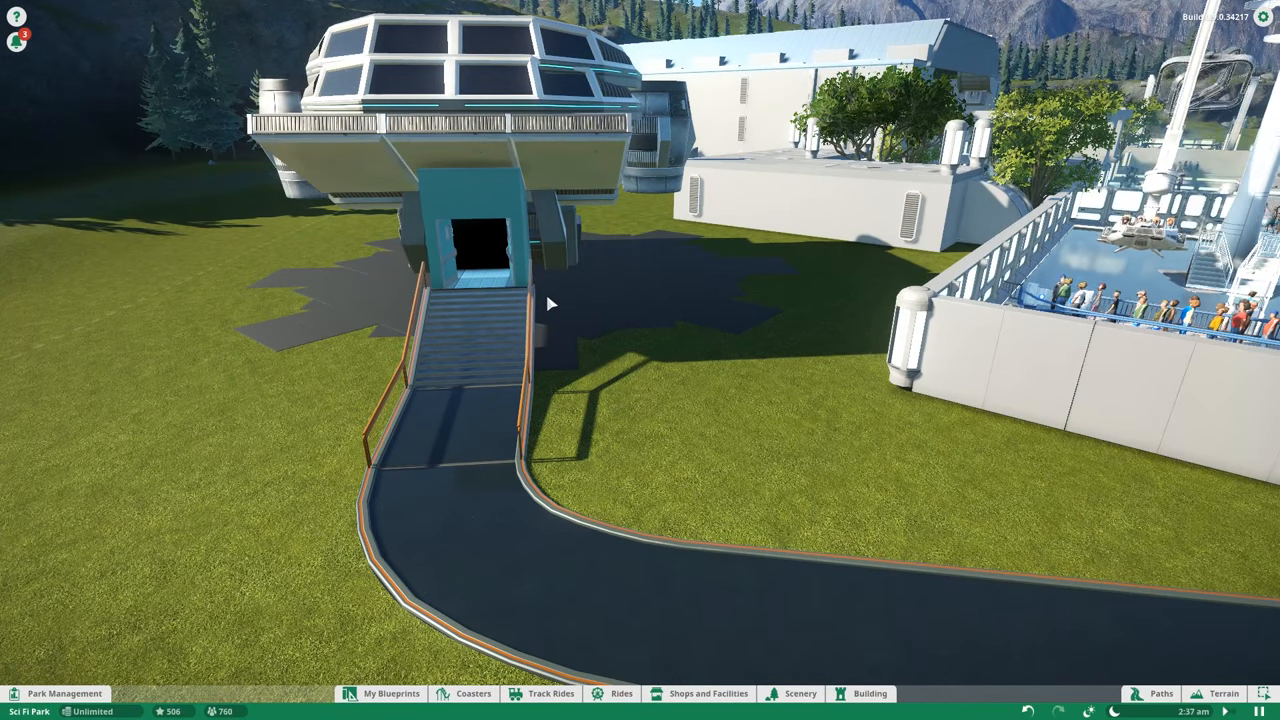
left_click(800, 693)
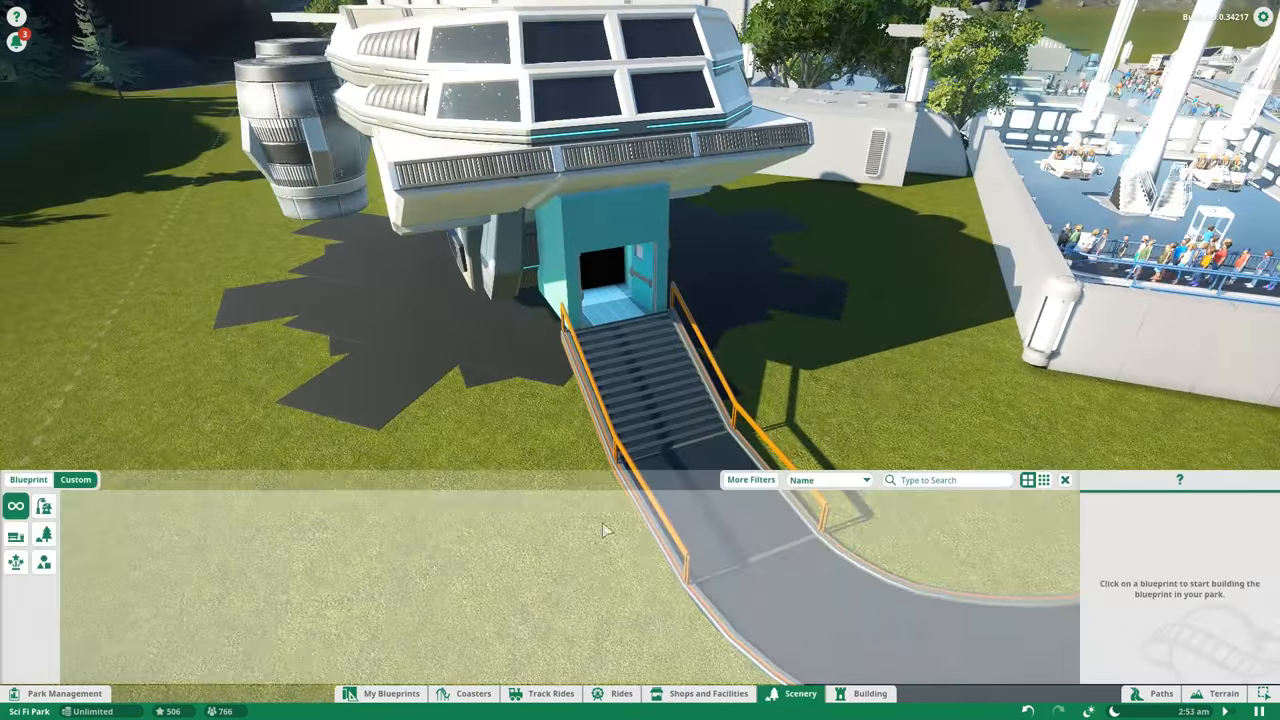
left_click(459, 583)
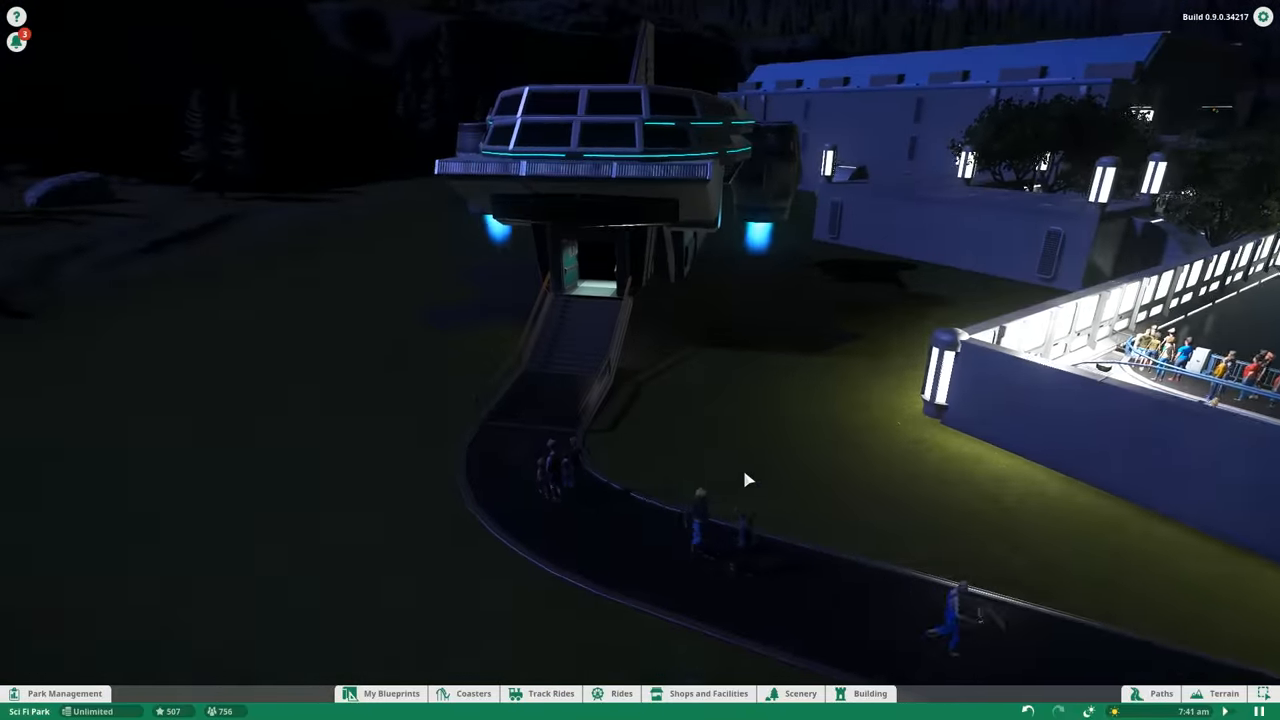
Step: Start a broad dark path section with a rounded end beside the Looper enclosure
left_click(868, 693)
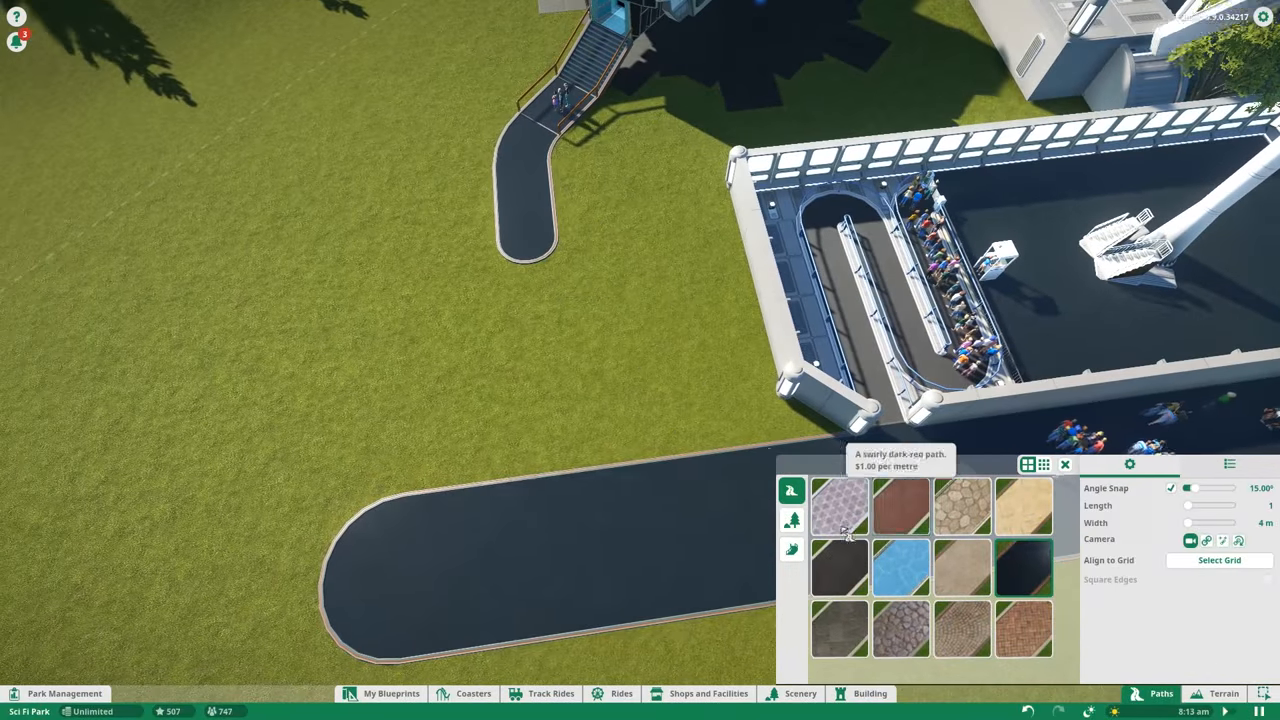
Step: Choose a path surface and lay a wide grey floor slab over the rounded path end
left_click(1219, 560)
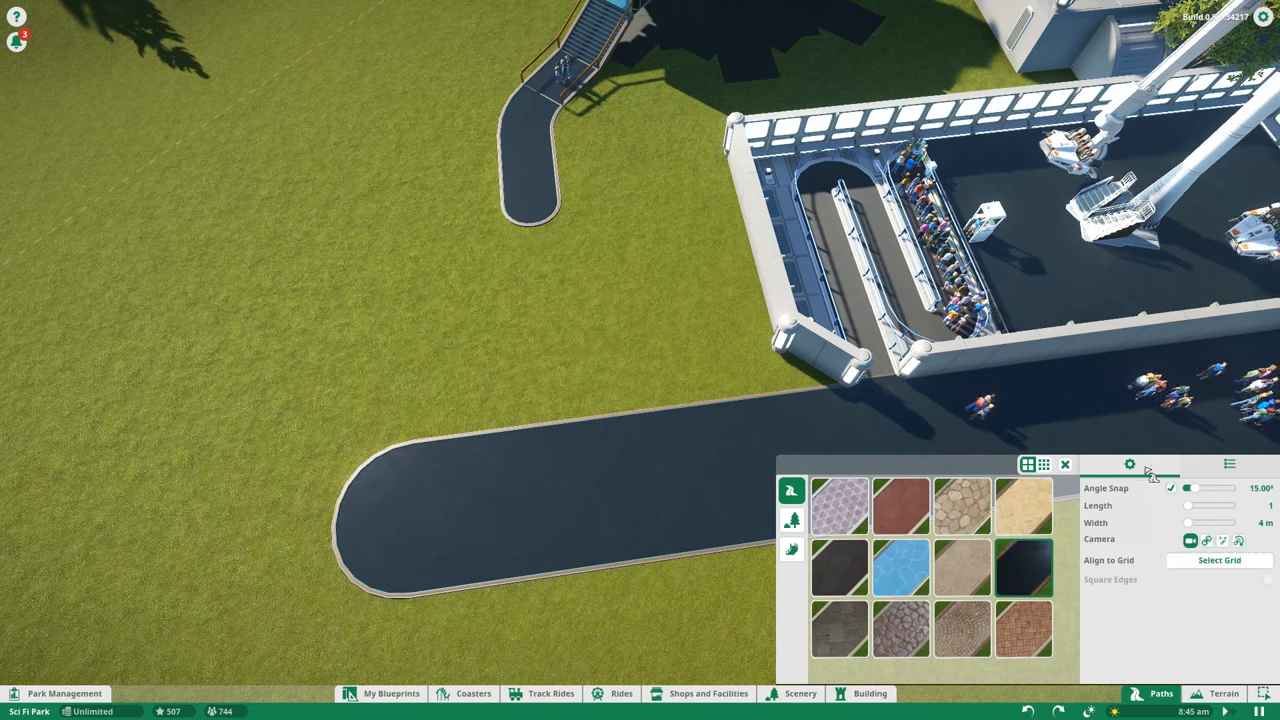
left_click(545, 425)
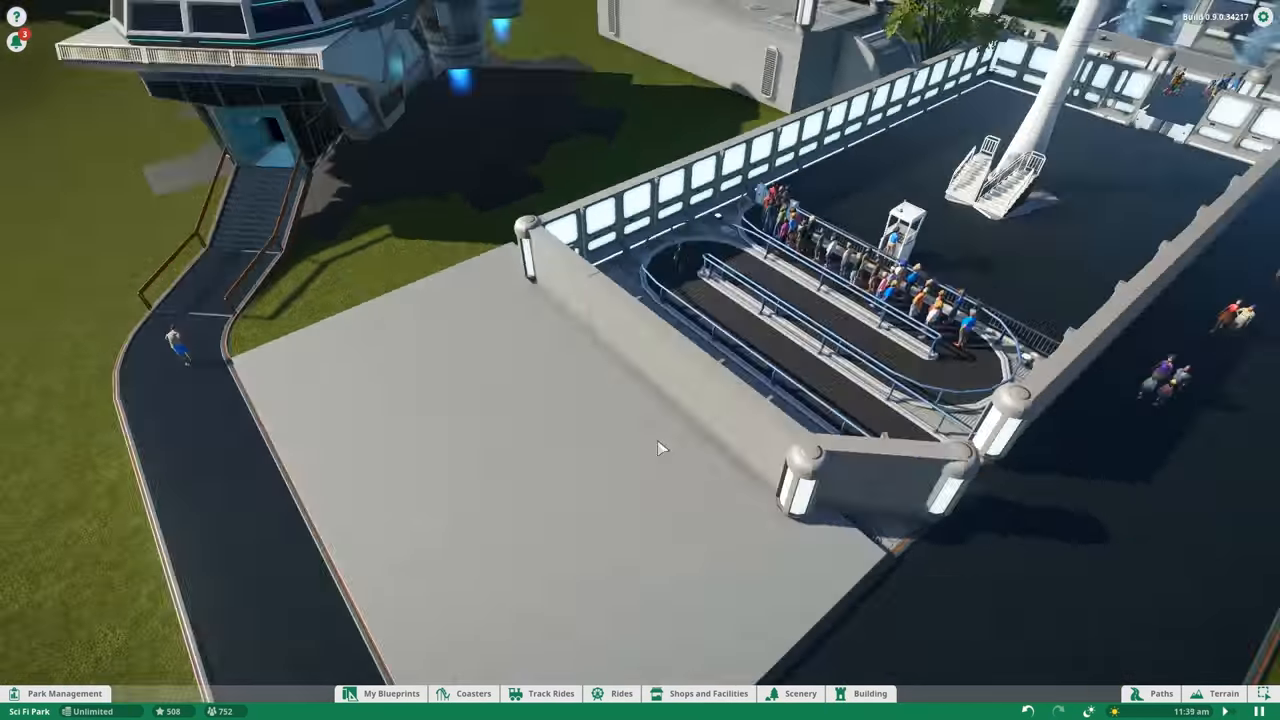
left_click(869, 693)
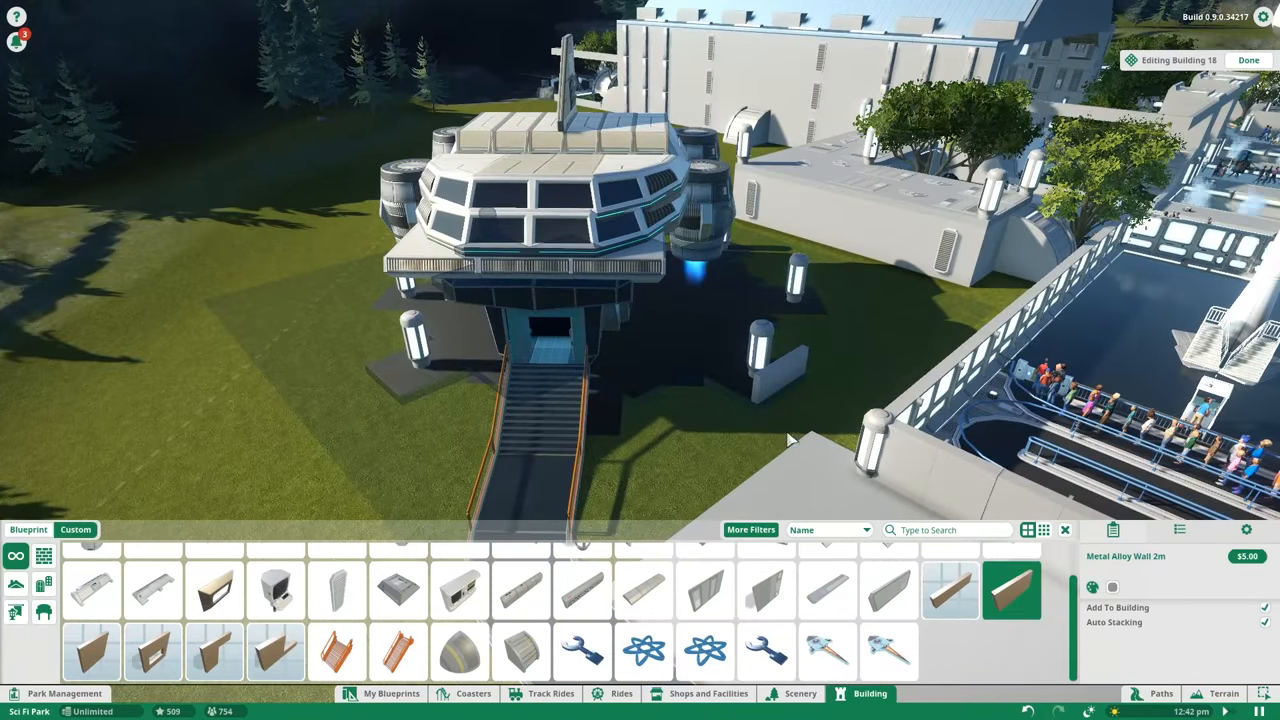
Step: Place a Metal Alloy Wall 2m section beside the landing pad
left_click(1248, 60)
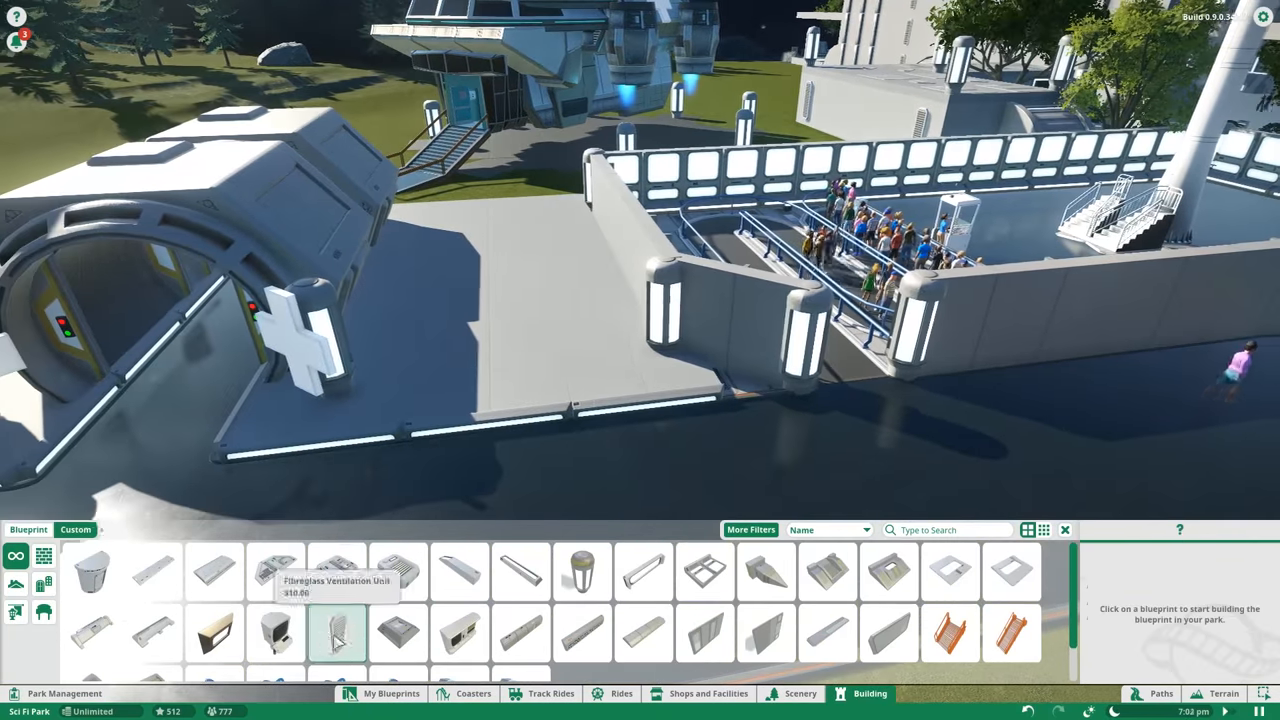
Step: Compare a ventilation unit, then pick Fiberglass Reinforced Hatch for the hangar roof
left_click(337, 635)
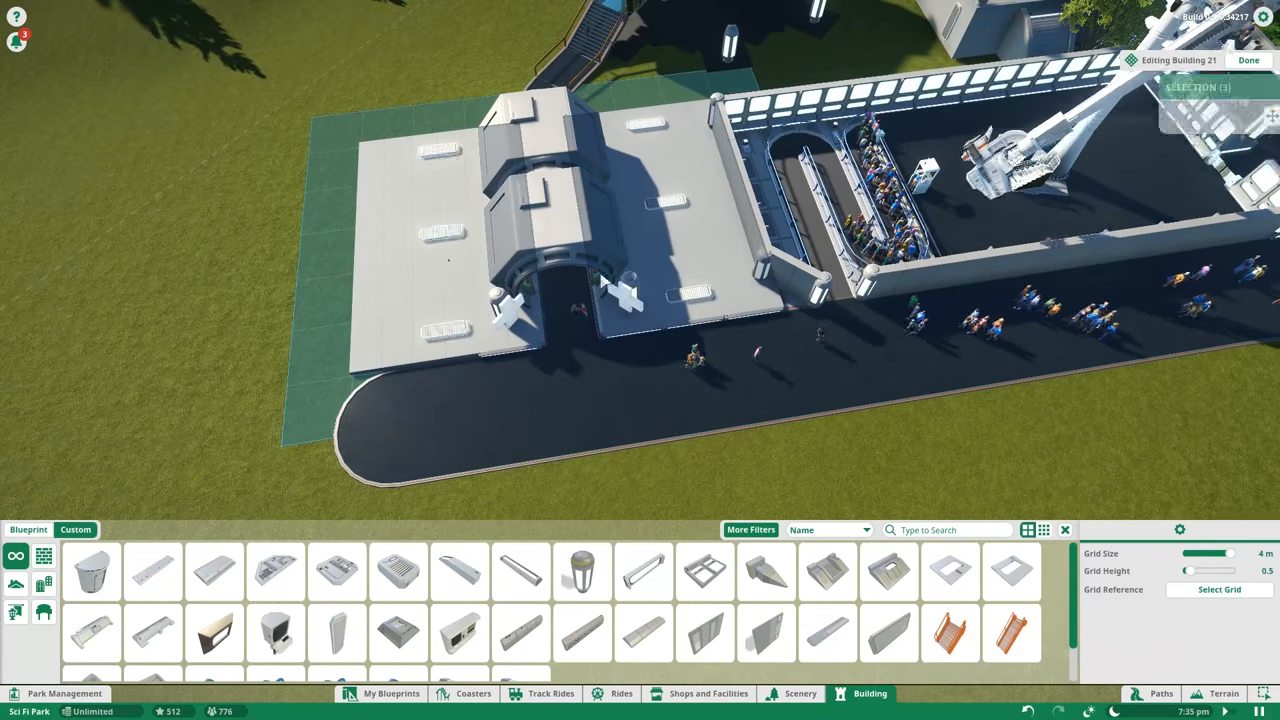
left_click(826, 572)
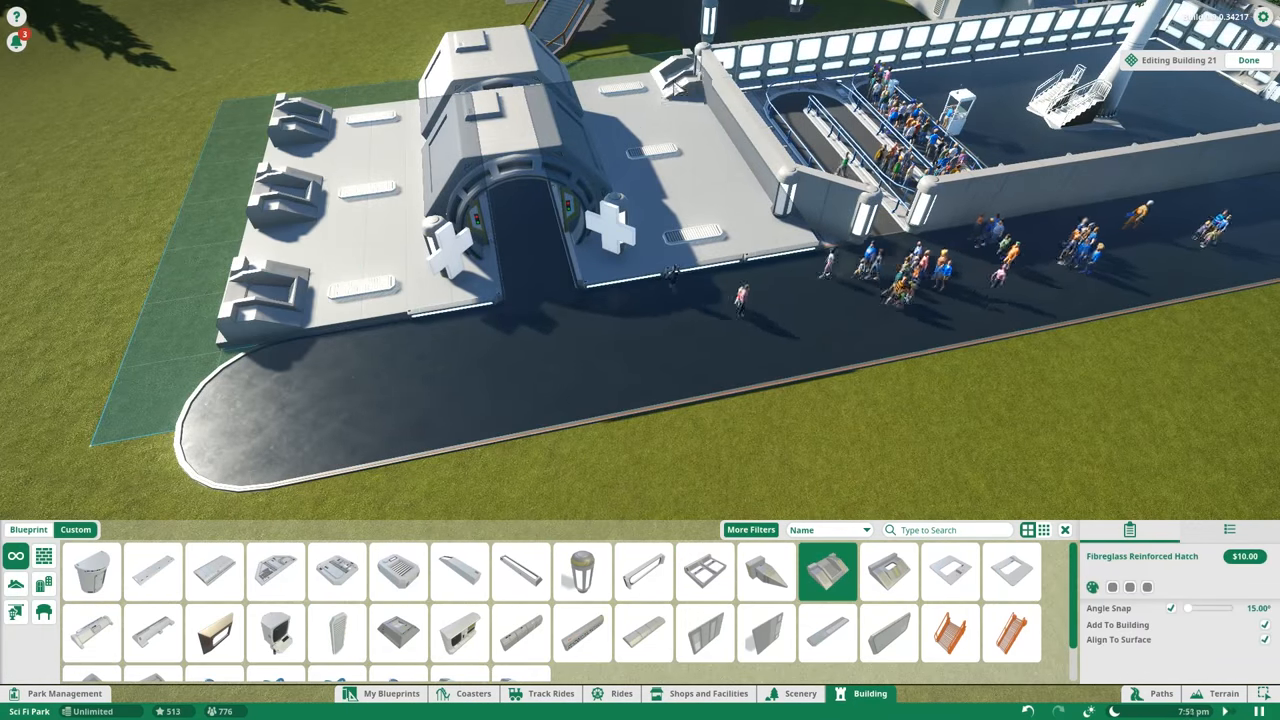